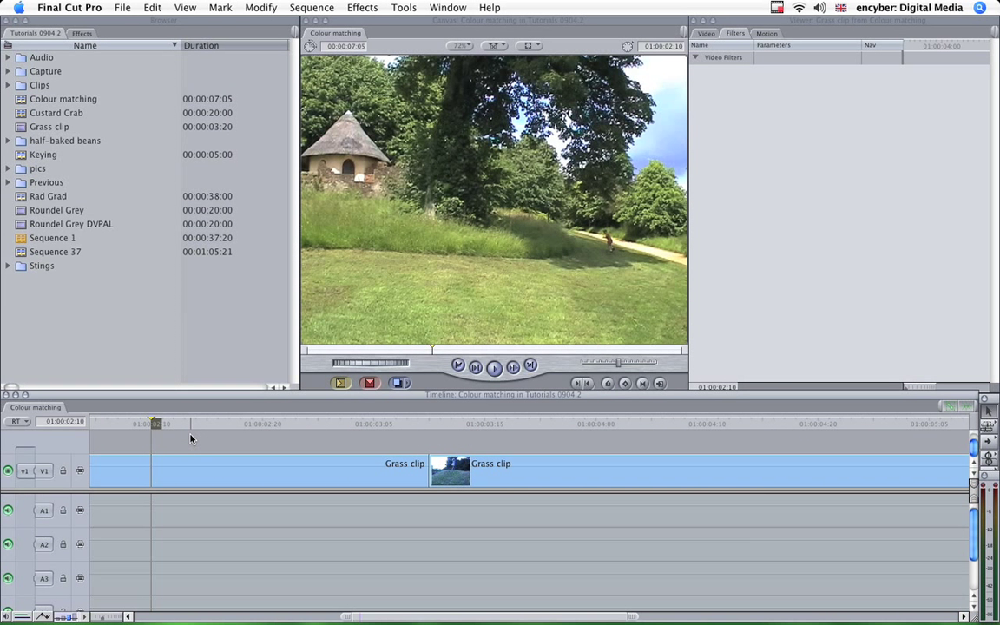
mouse_move(384, 433)
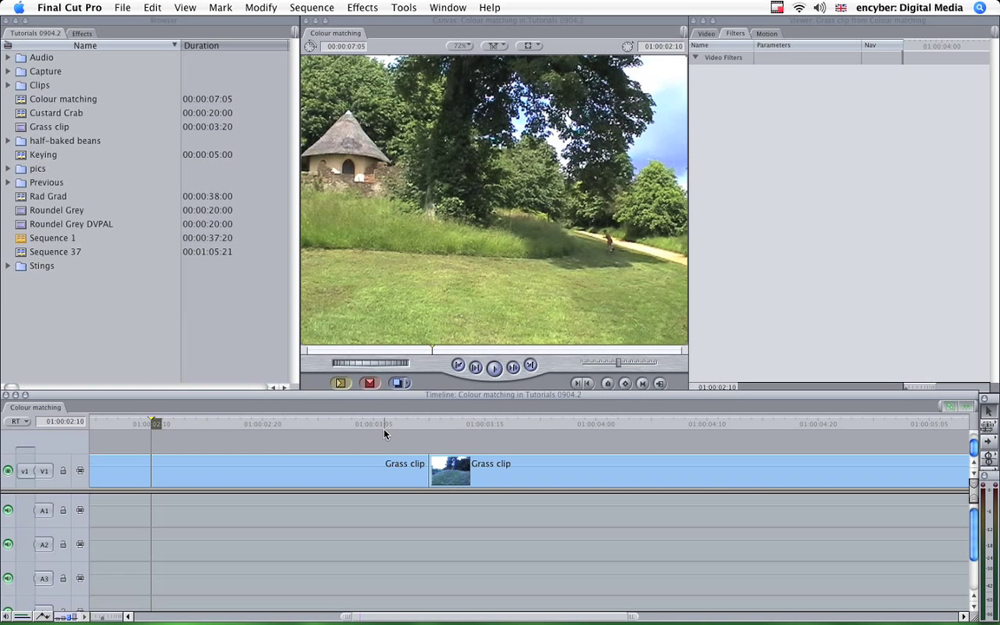
mouse_move(348, 430)
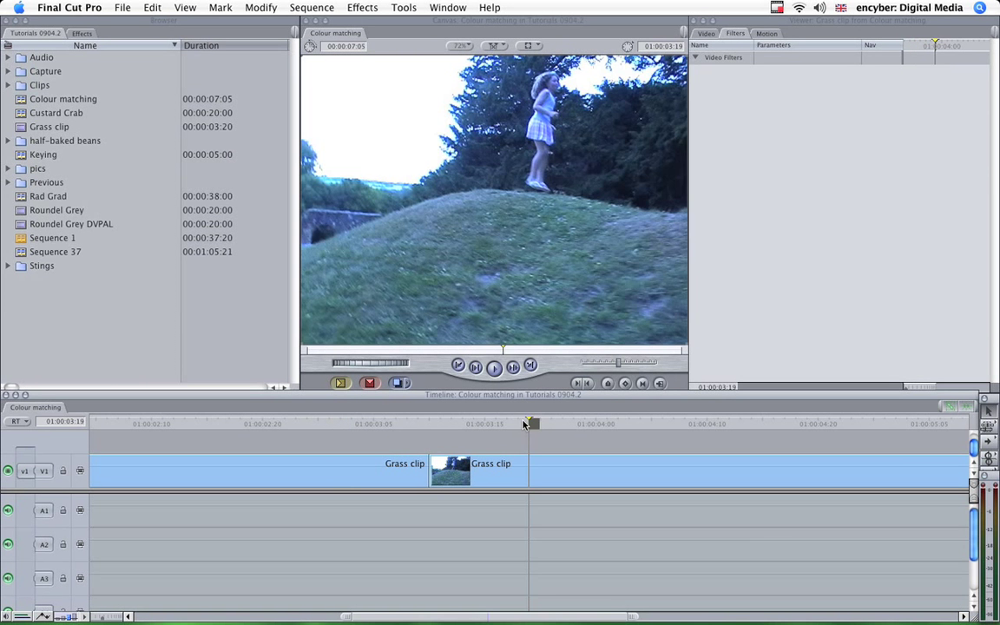
Scrub back and forth between the sunny first and darker second Grass clips.
left_click_drag(529, 423, 344, 423)
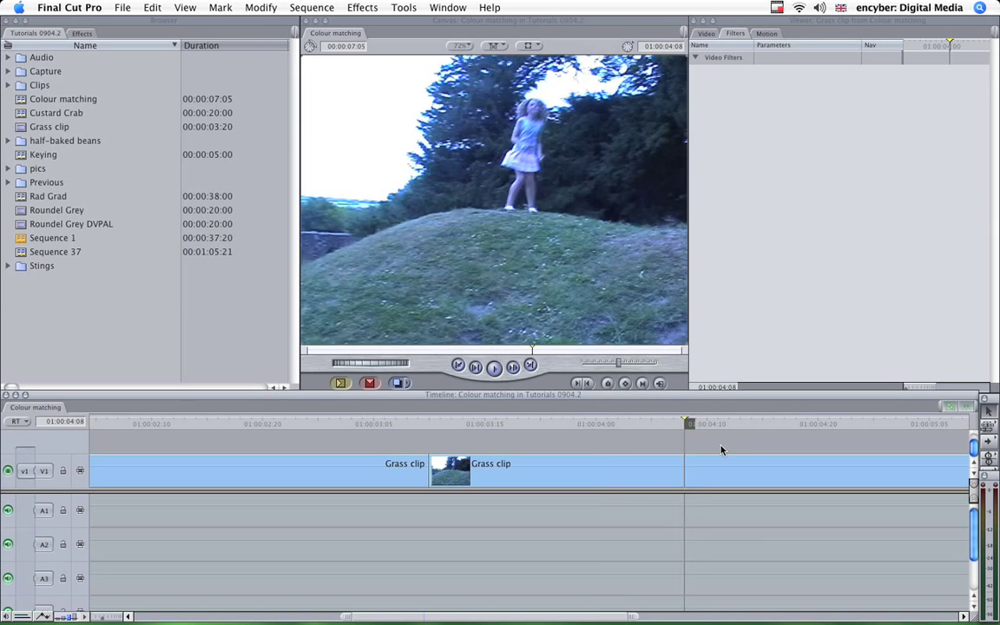
mouse_move(687, 459)
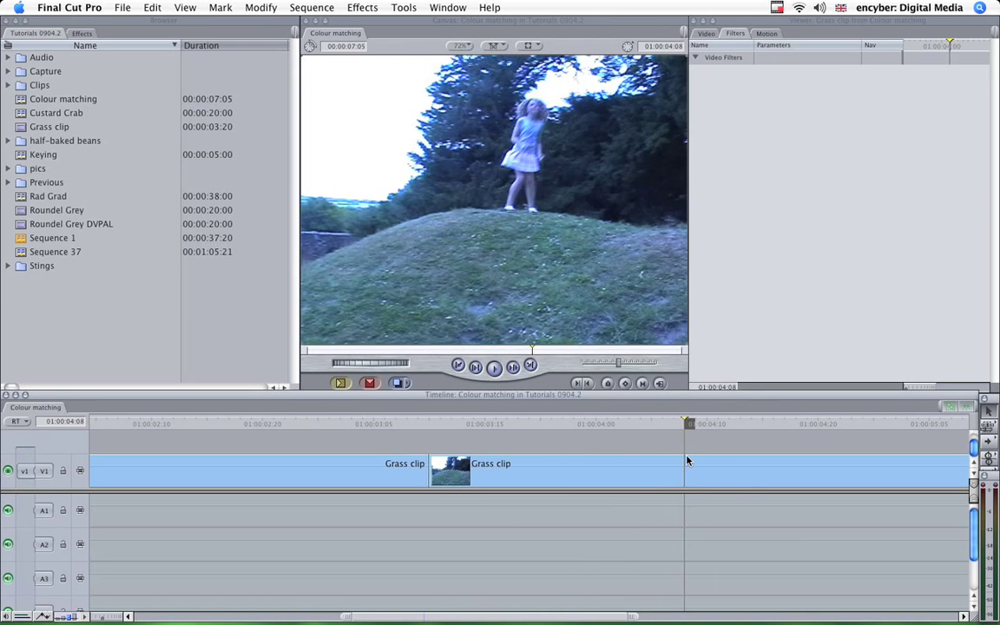
left_click(254, 423)
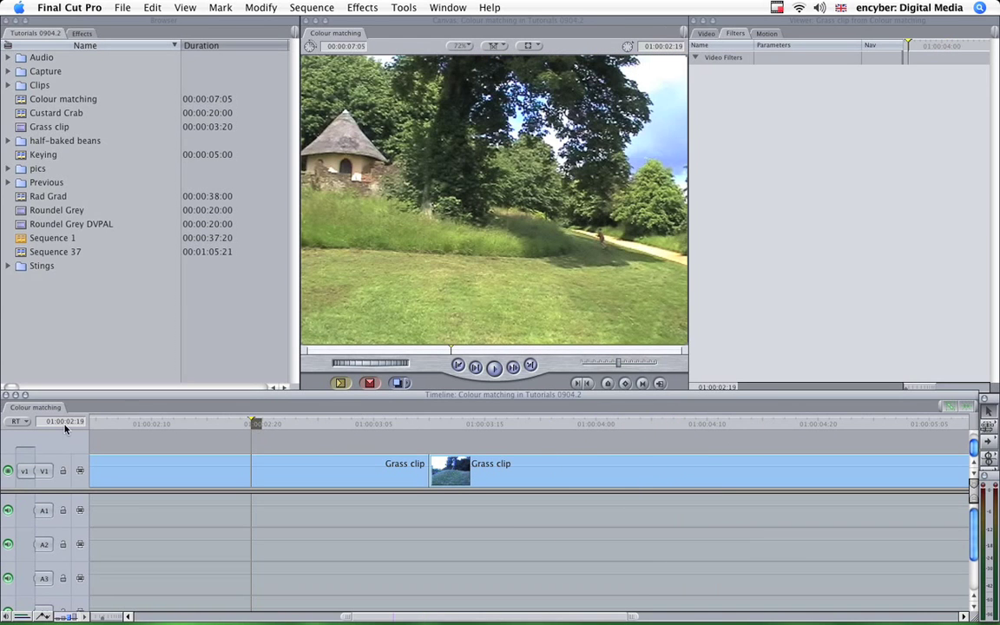
mouse_move(217, 424)
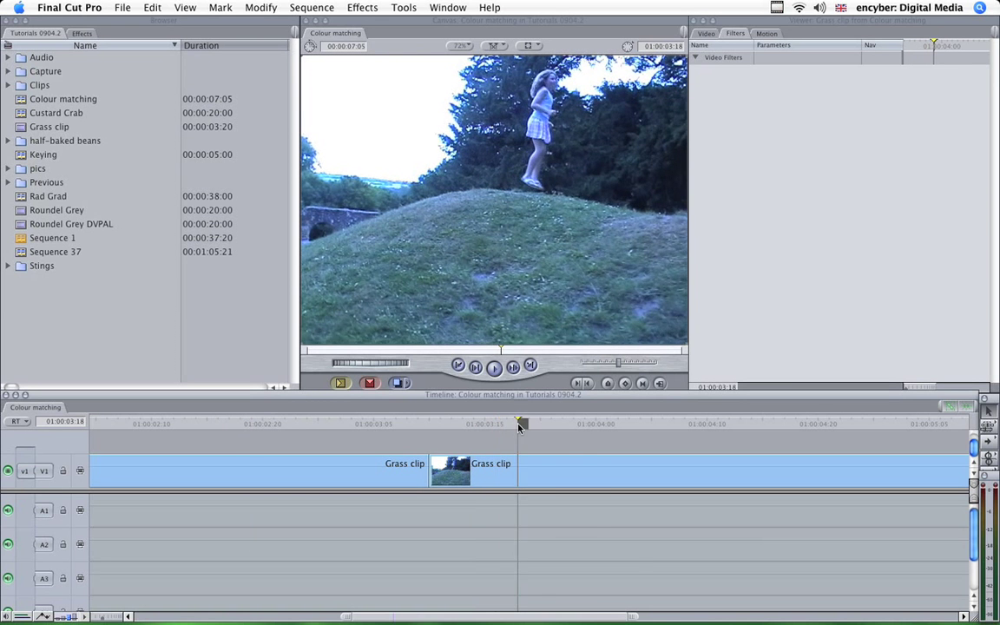
left_click(642, 422)
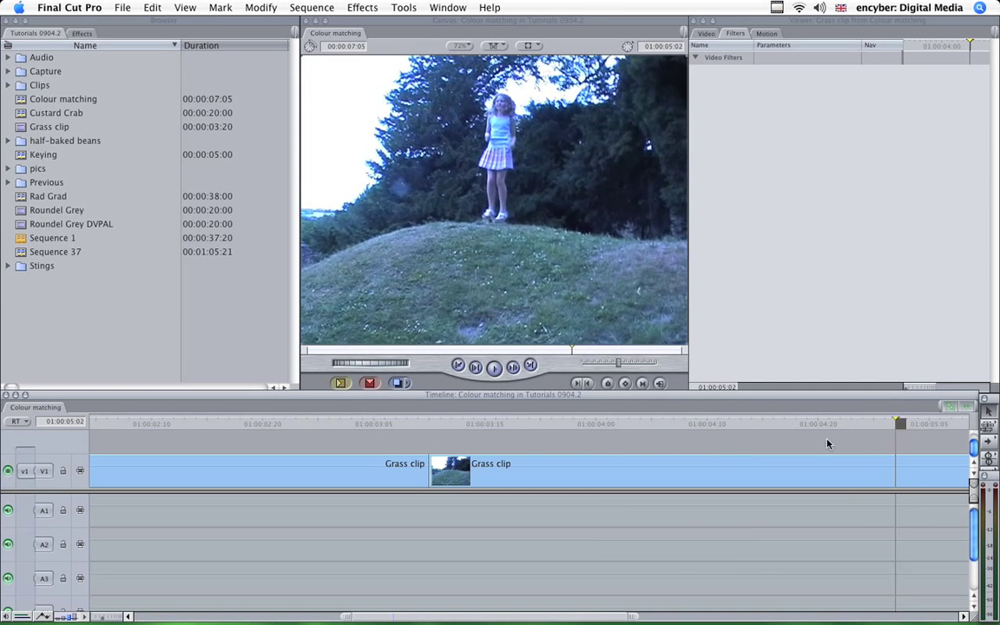
left_click(519, 424)
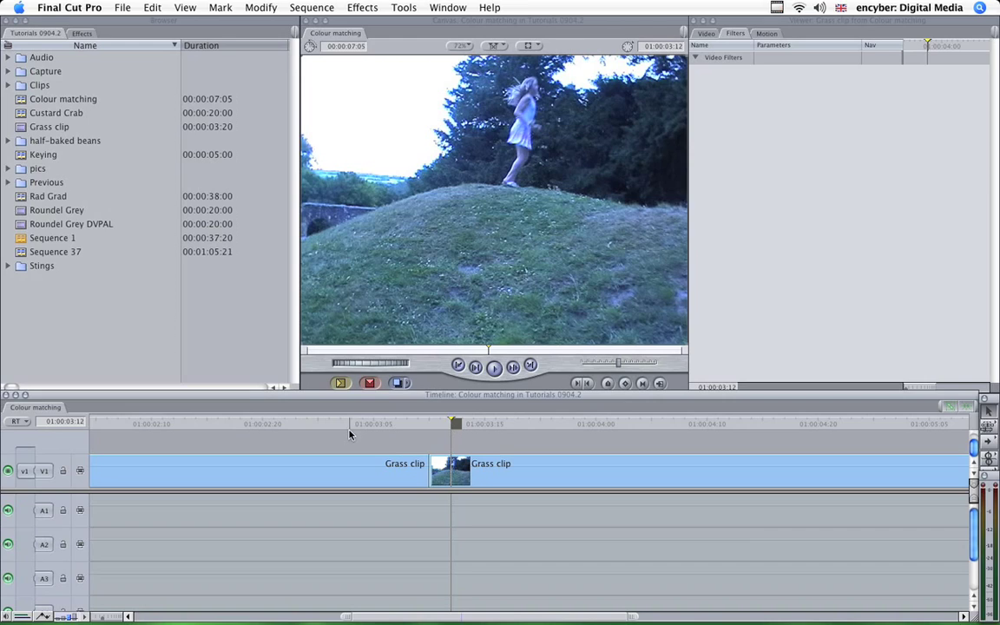
Park on the first Grass clip and apply the Color Correction window arrangement.
left_click(343, 423)
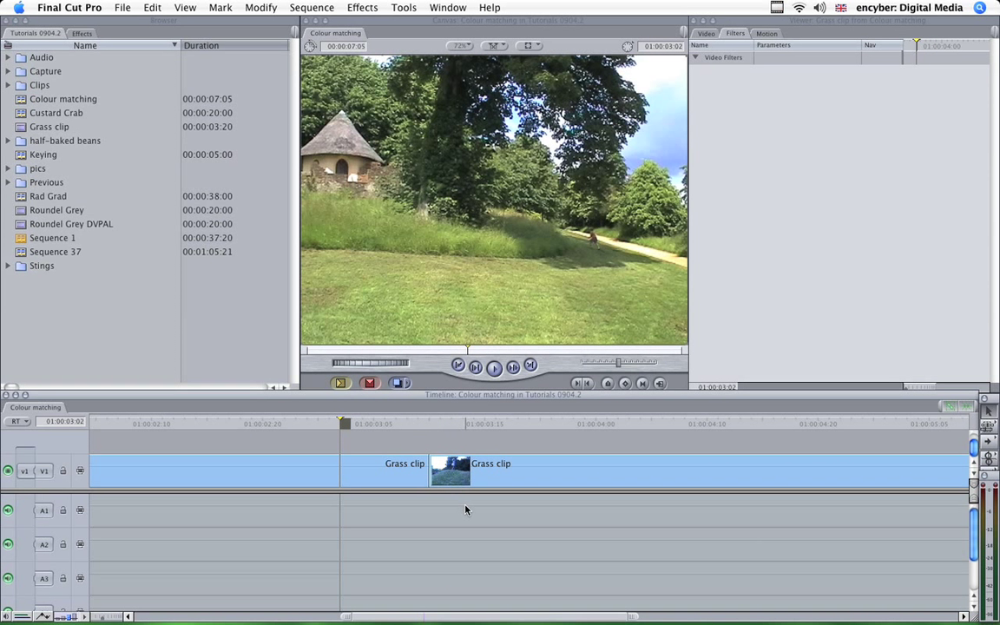
left_click(448, 7)
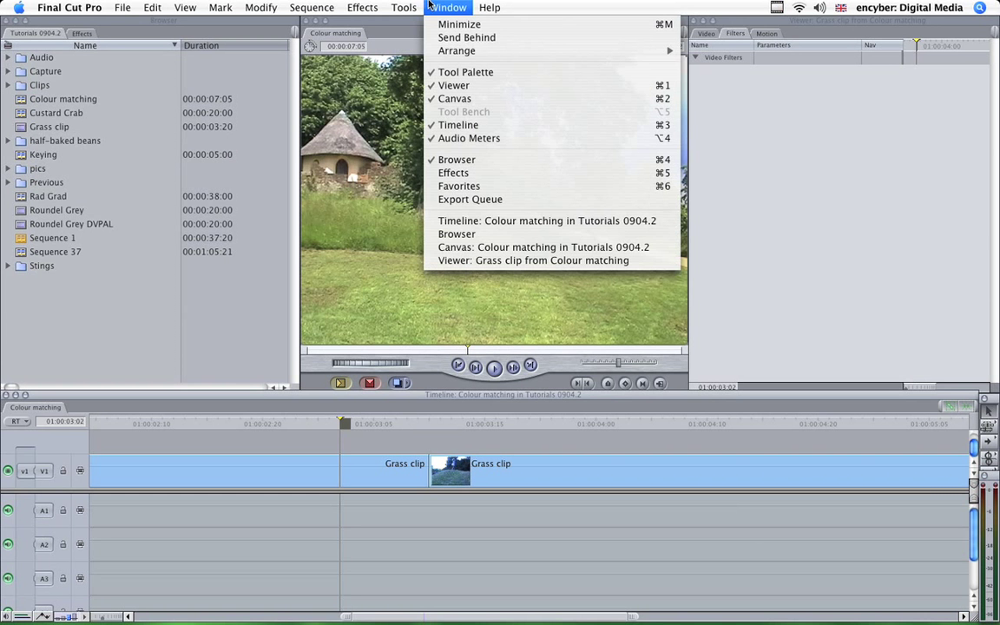
mouse_move(457, 50)
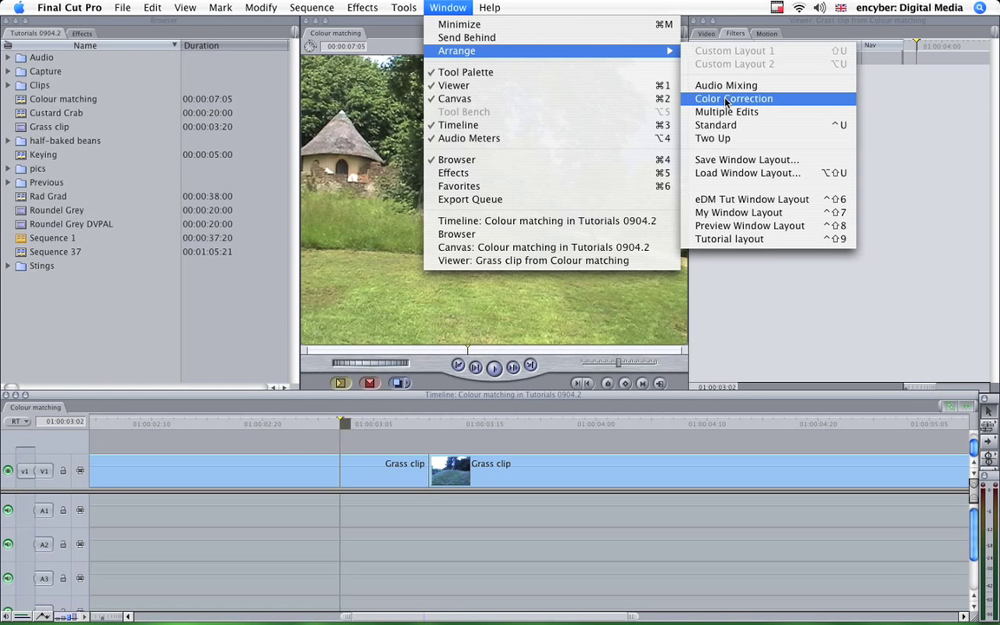
mouse_move(725, 85)
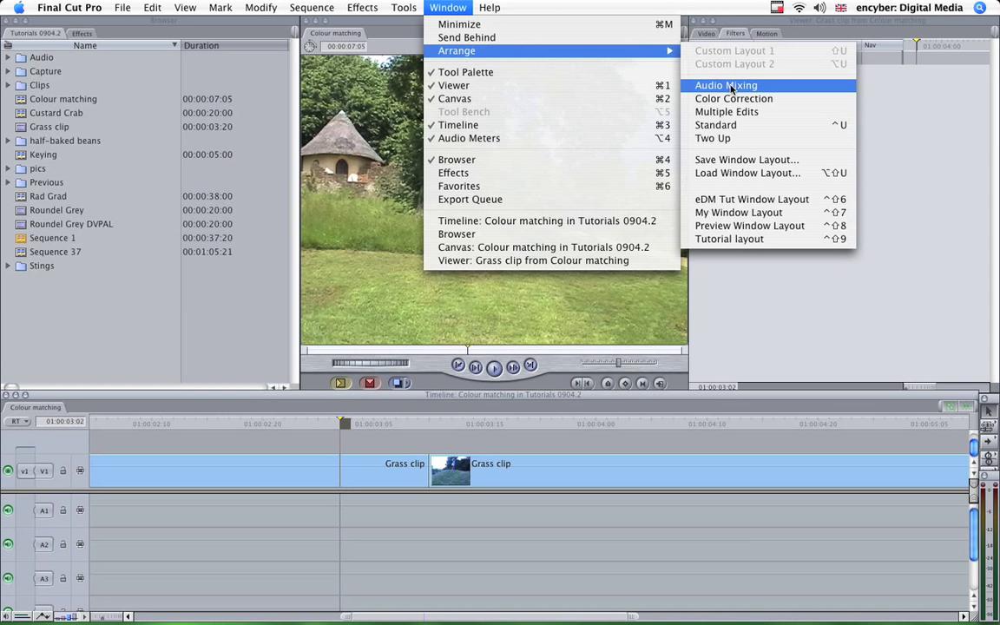
mouse_move(726, 111)
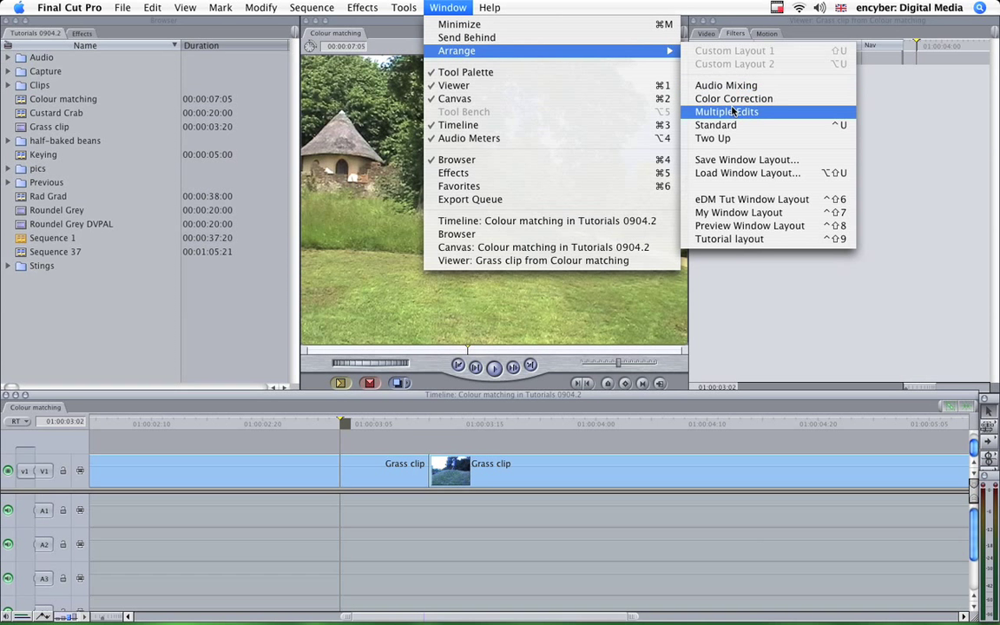
left_click(733, 98)
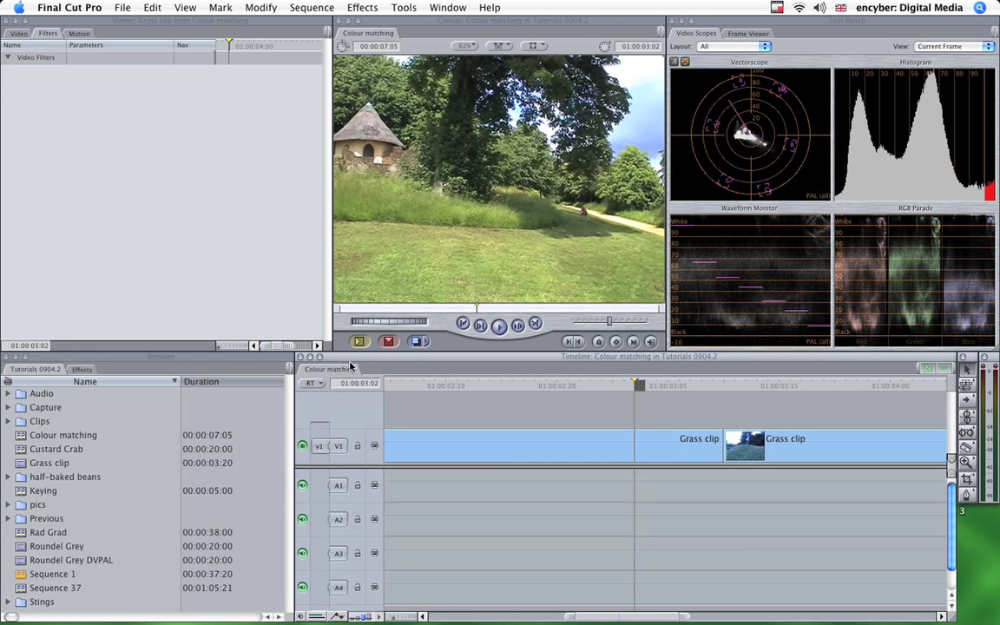
mouse_move(441, 256)
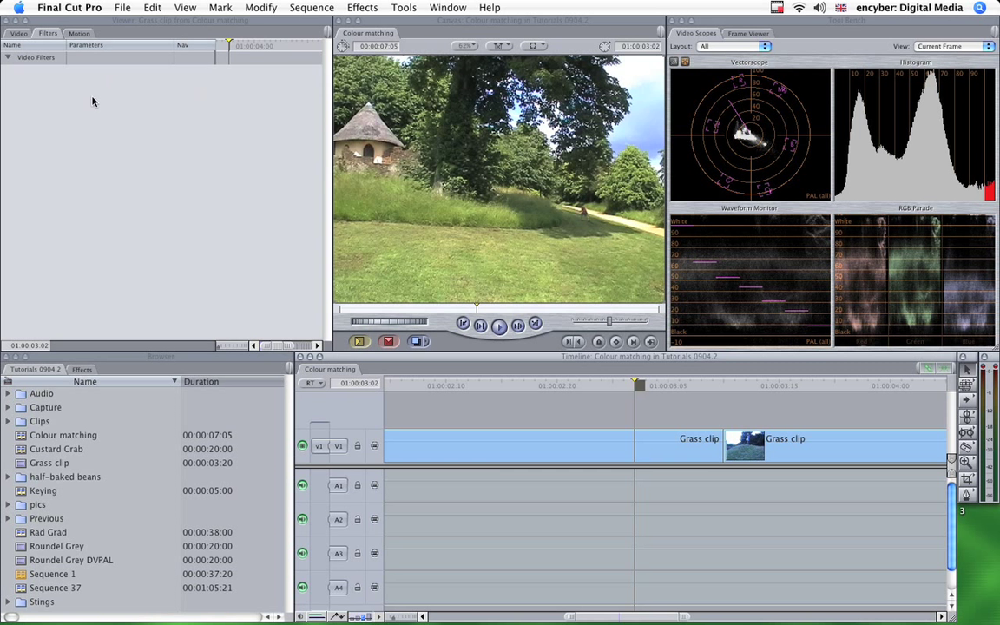
mouse_move(135, 171)
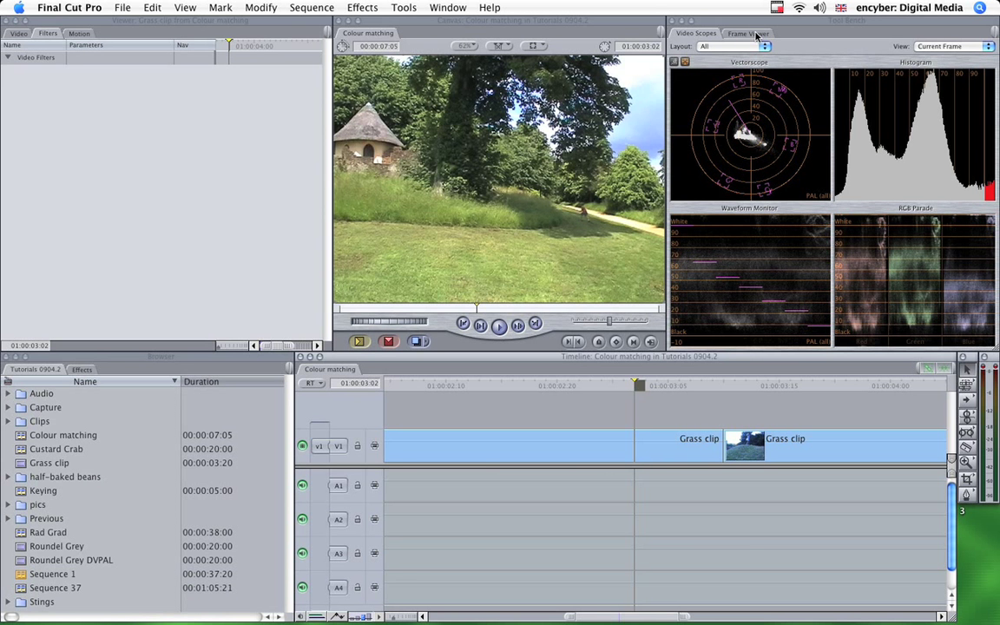
Show the Frame Viewer comparing Current Frame on the right with Previous Edit on the left.
left_click(746, 33)
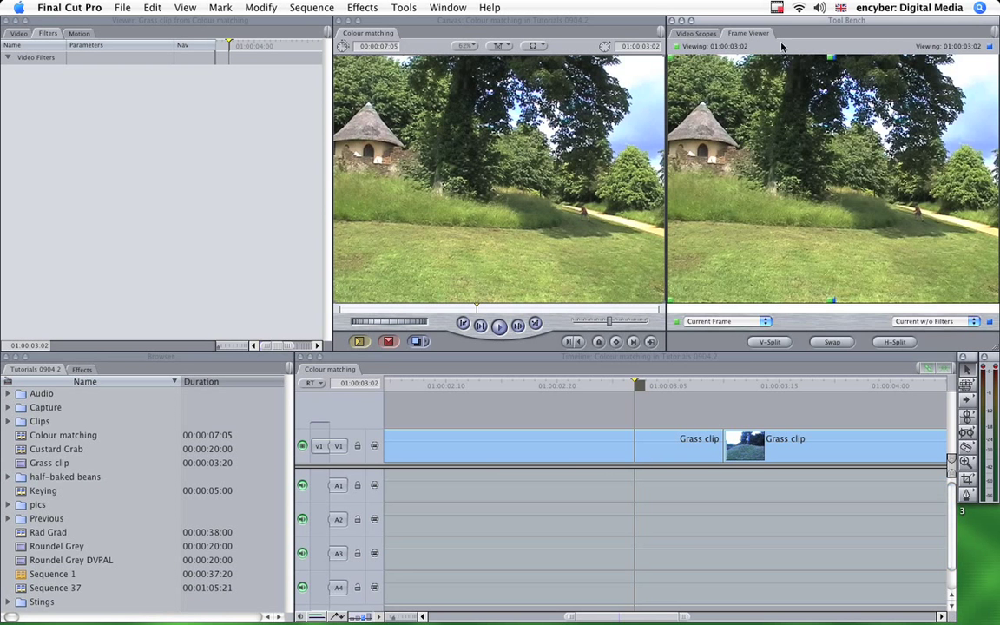
mouse_move(841, 366)
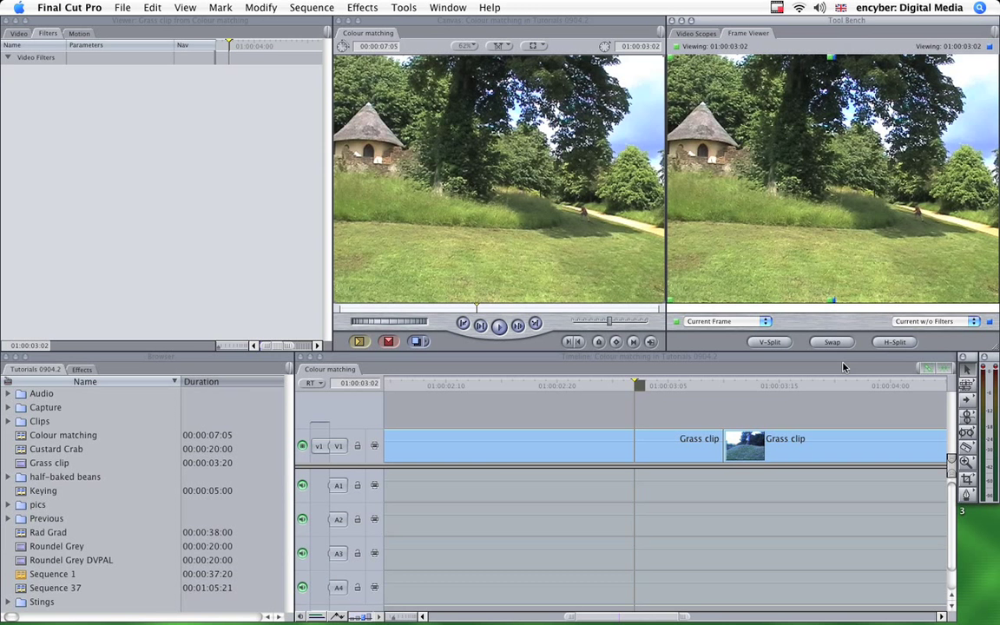
mouse_move(694, 362)
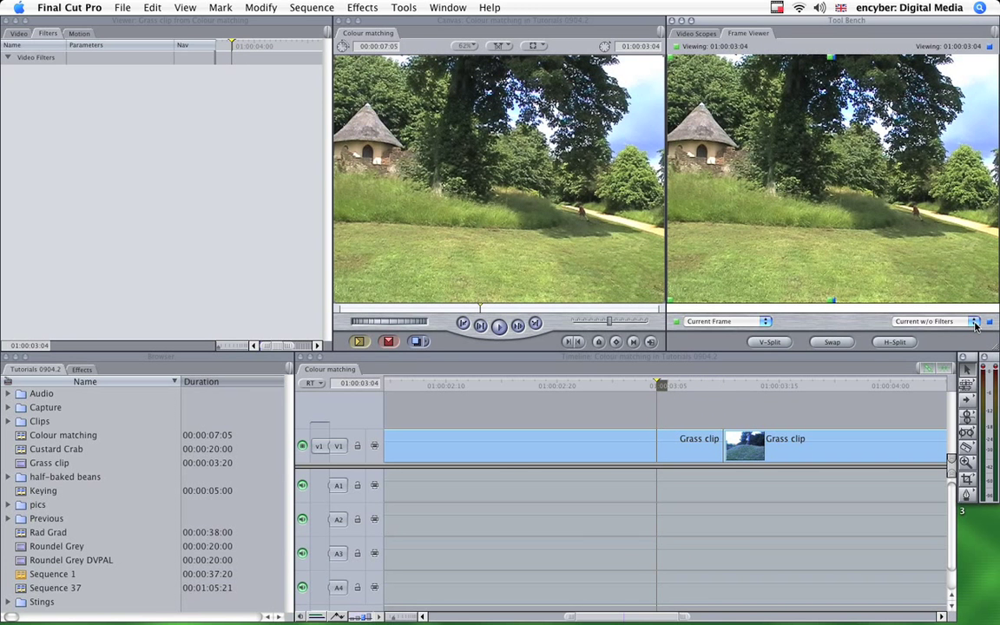
left_click(973, 321)
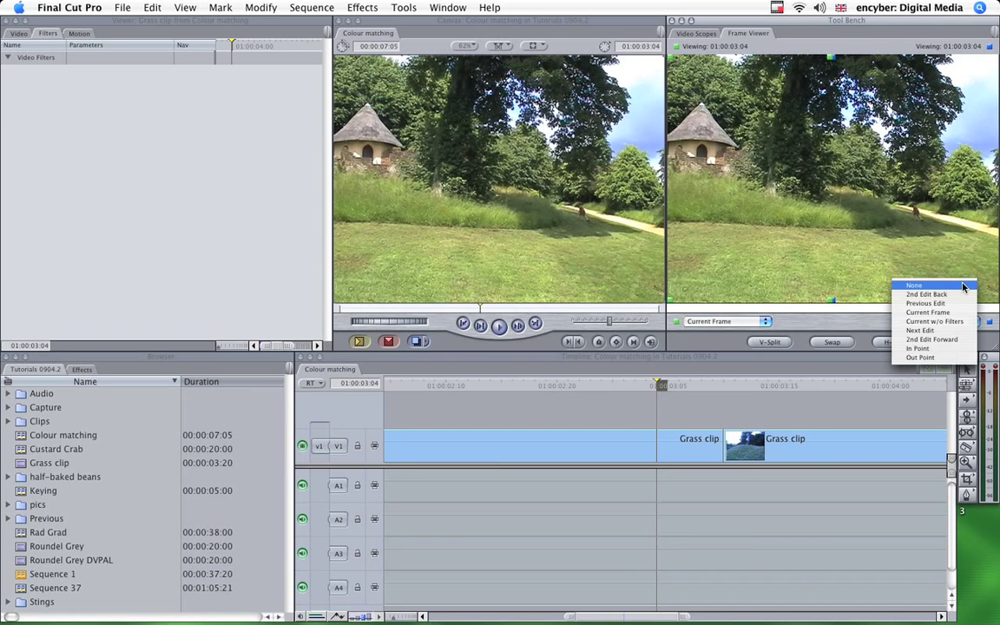
mouse_move(920, 357)
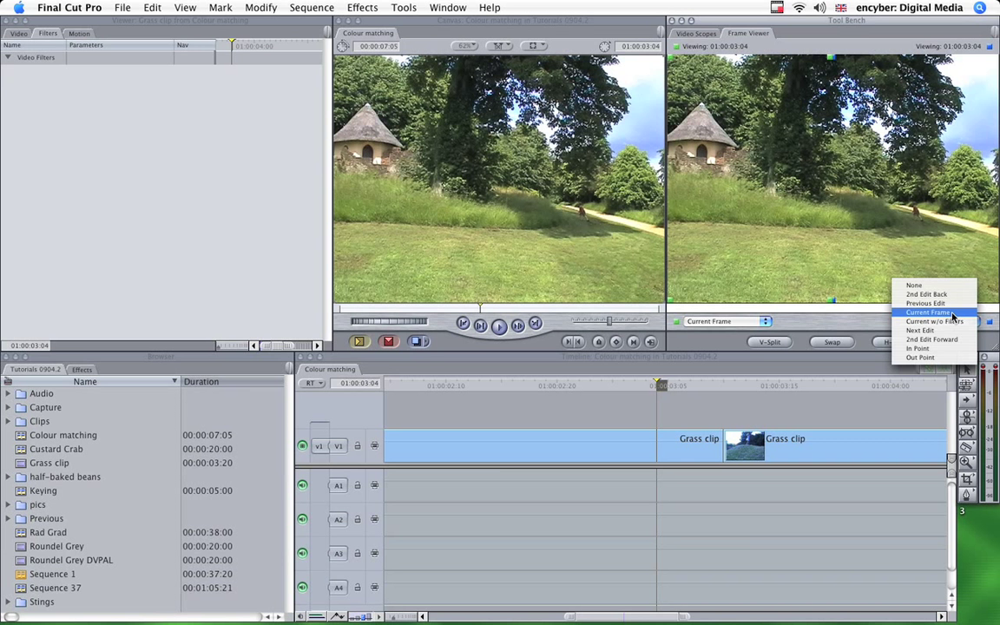
left_click(928, 312)
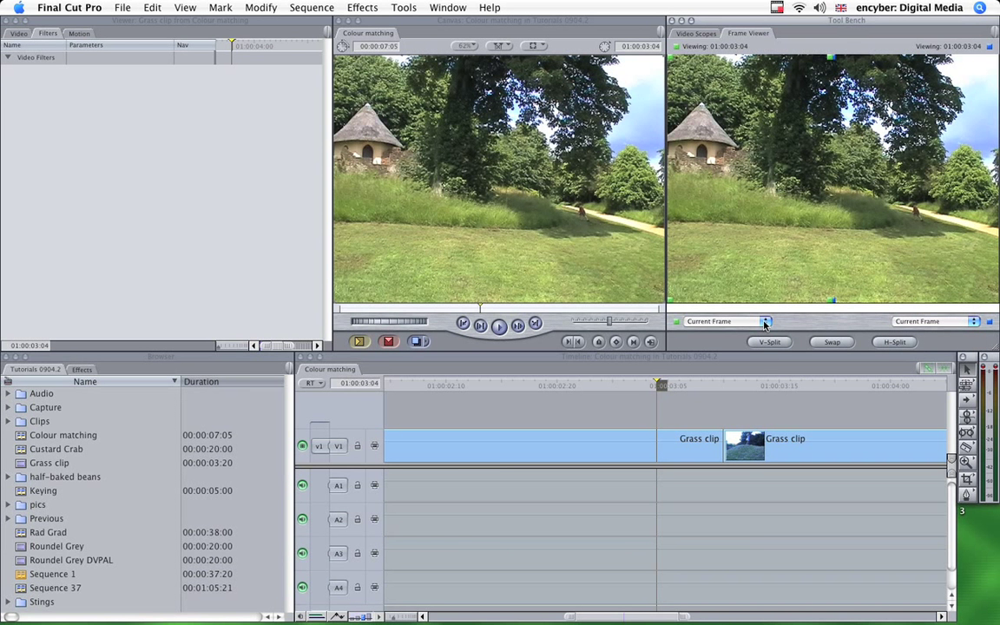
mouse_move(722, 385)
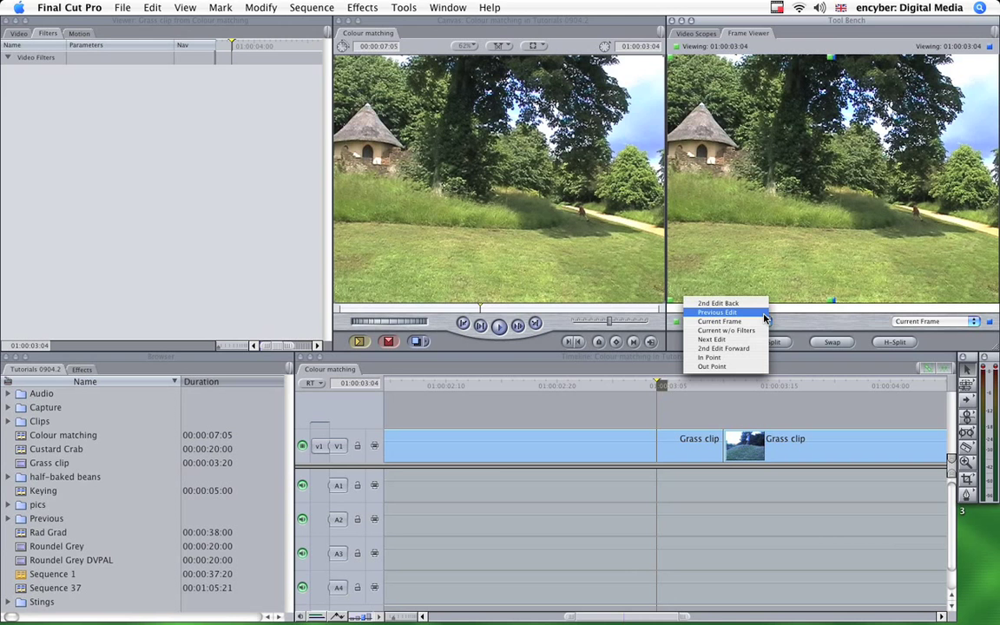
left_click(716, 311)
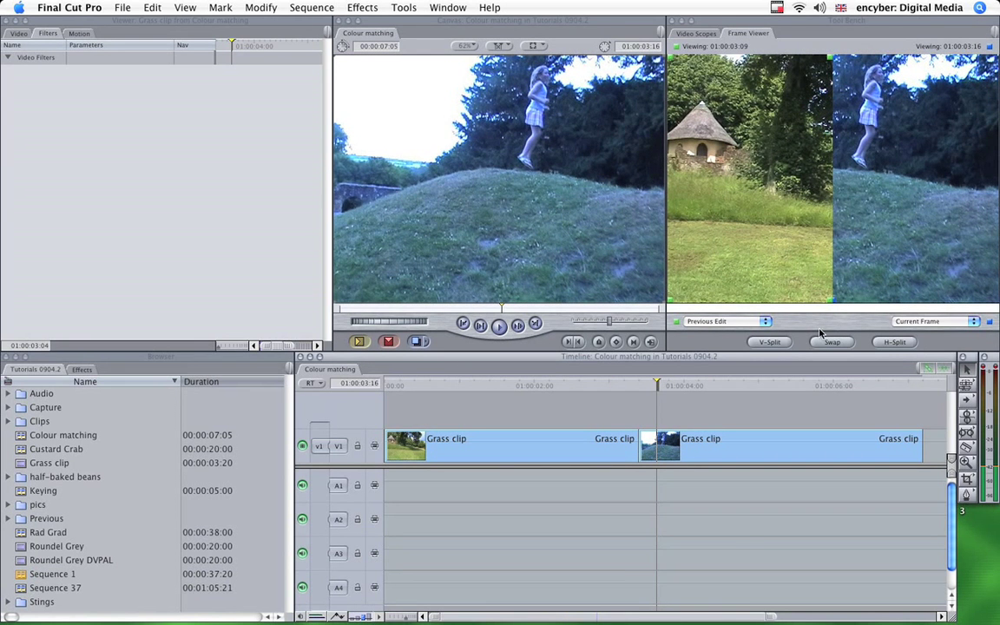
mouse_move(861, 216)
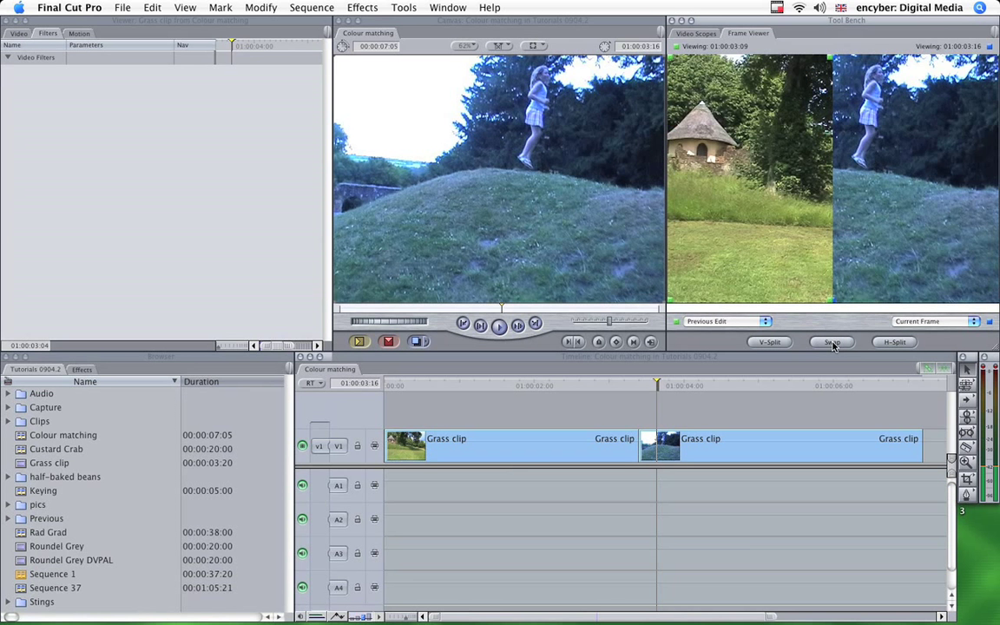
left_click(830, 341)
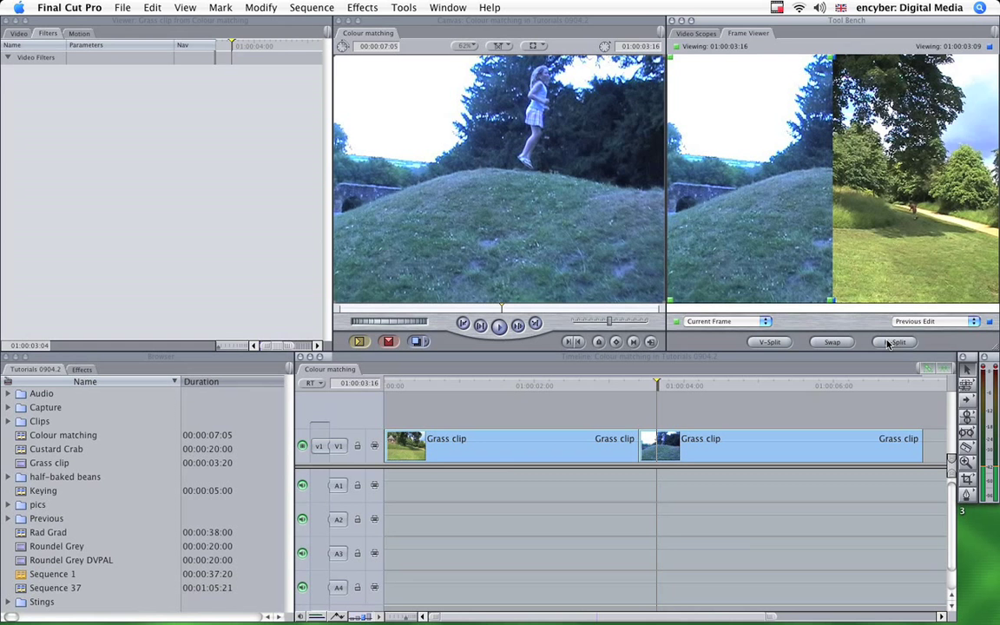
left_click(830, 341)
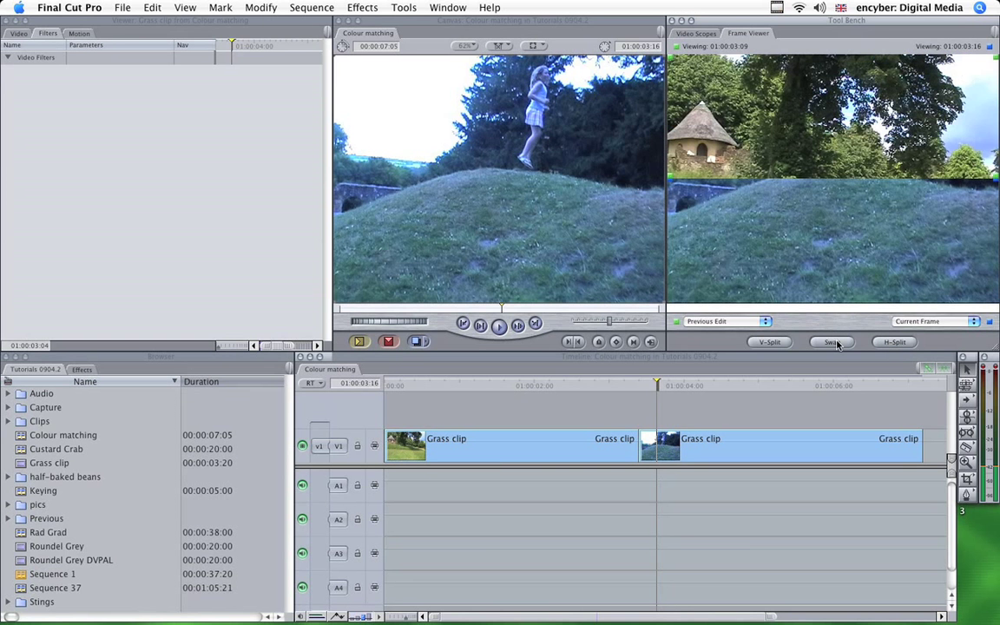
left_click(830, 341)
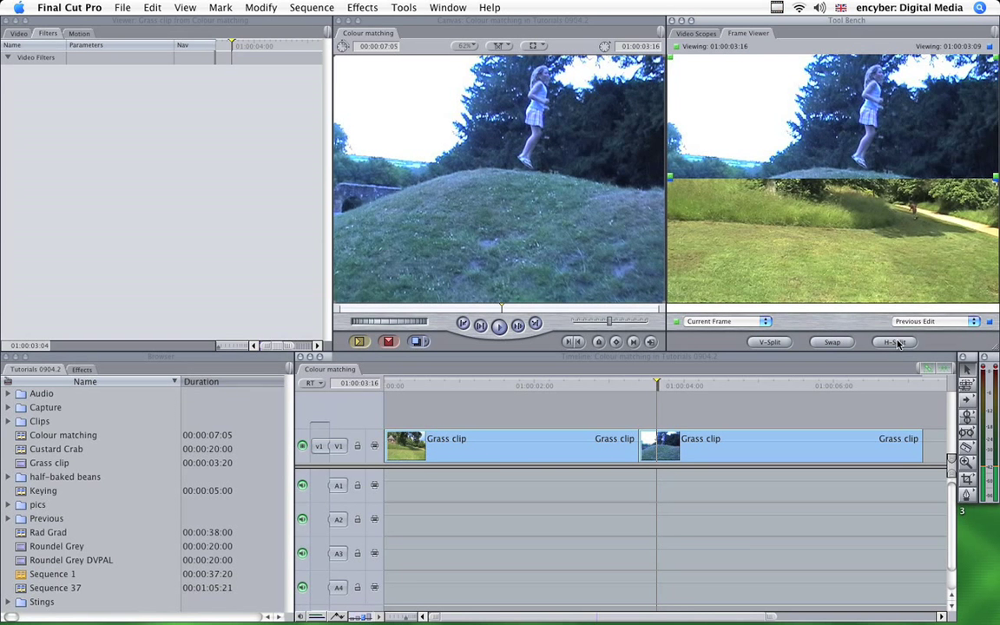
left_click(830, 341)
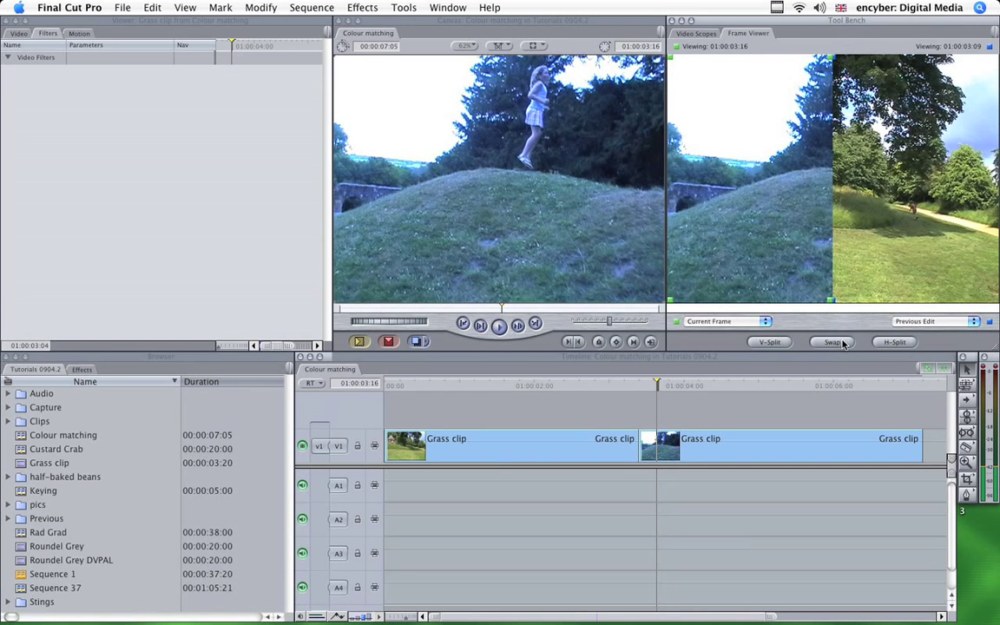
left_click(831, 341)
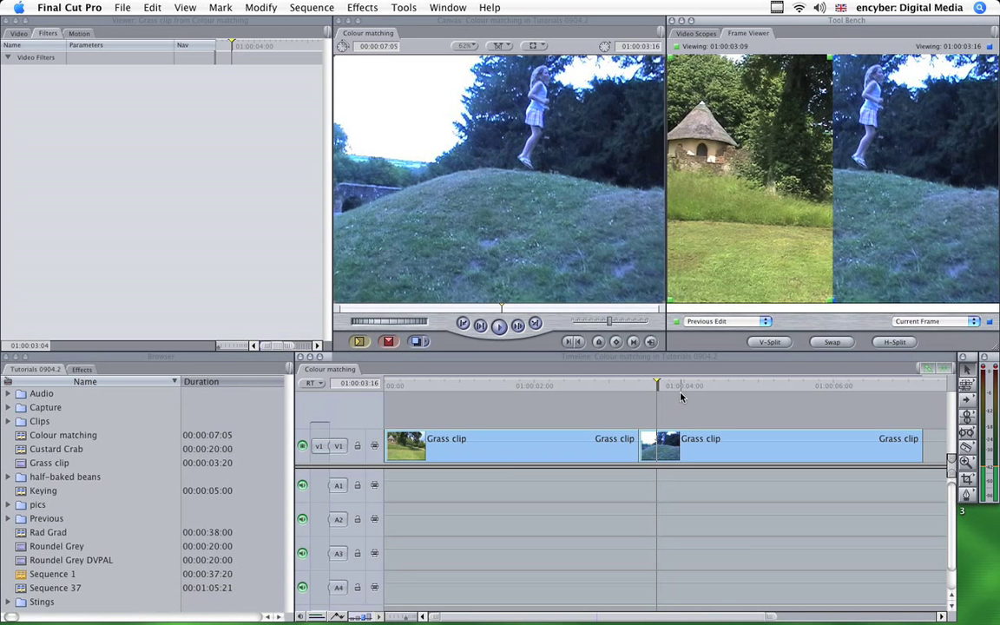
mouse_move(941, 219)
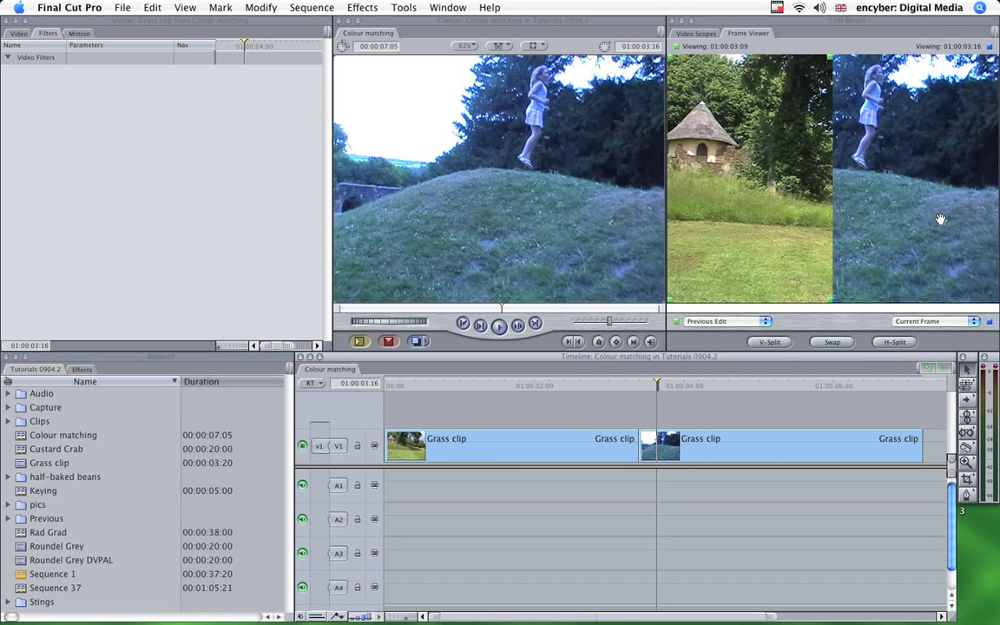
mouse_move(770, 216)
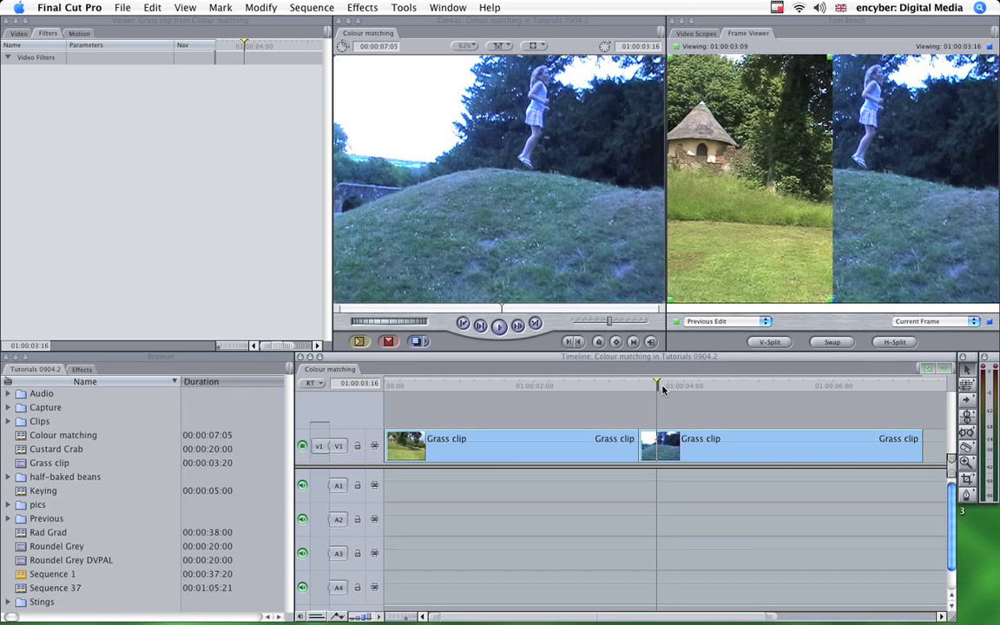
Select the second Grass clip at its first frame and add the Color Corrector 3-way filter.
left_click(672, 385)
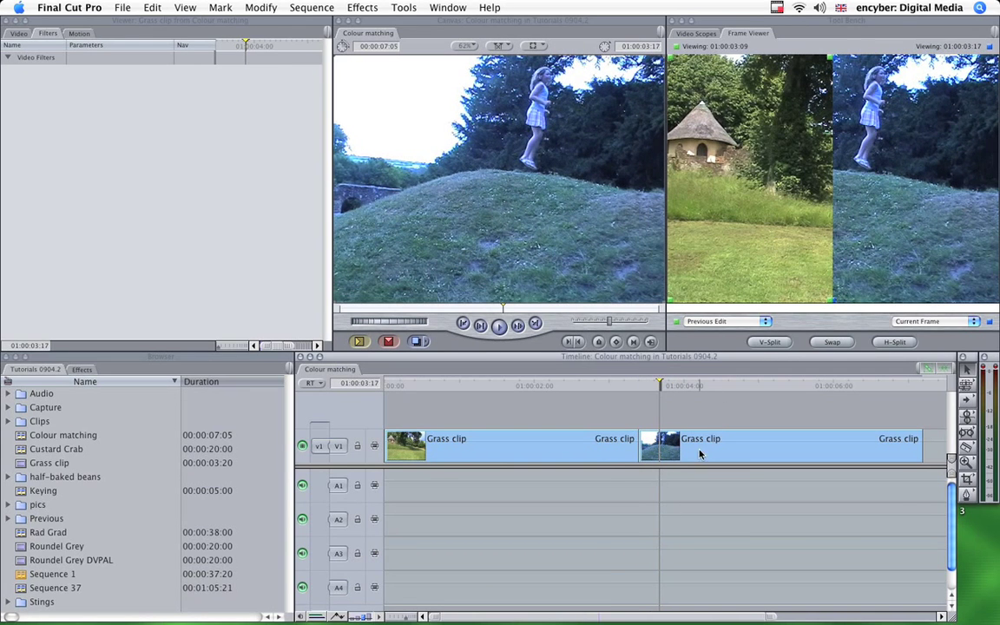
left_click(781, 449)
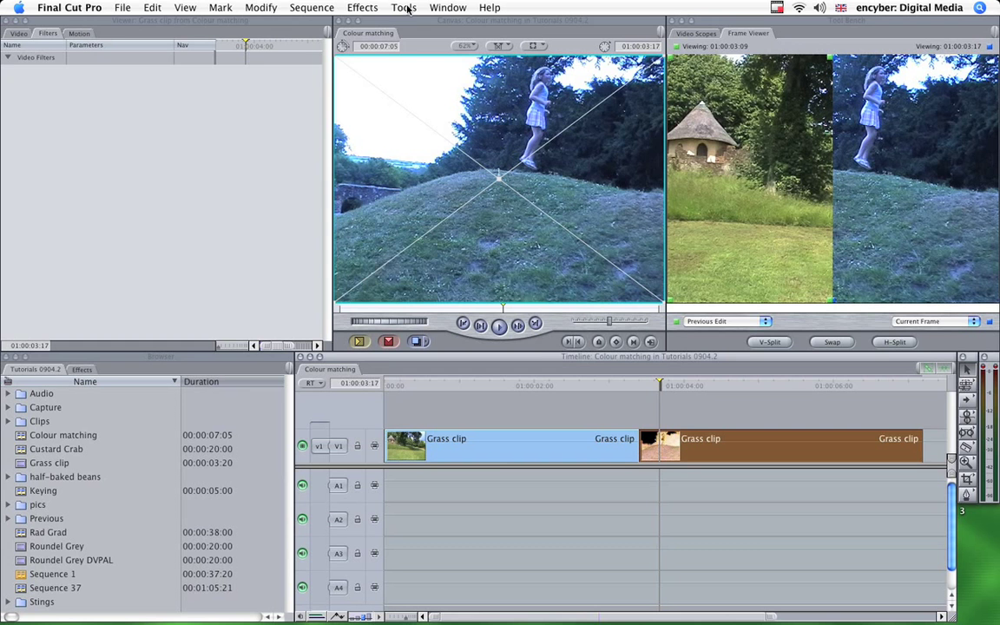
left_click(362, 7)
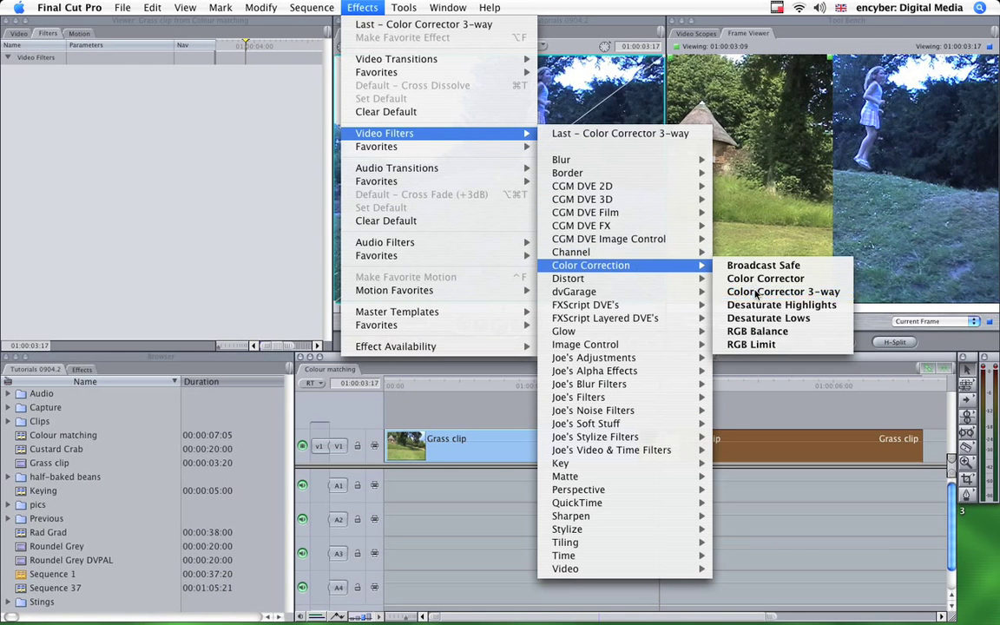
left_click(784, 290)
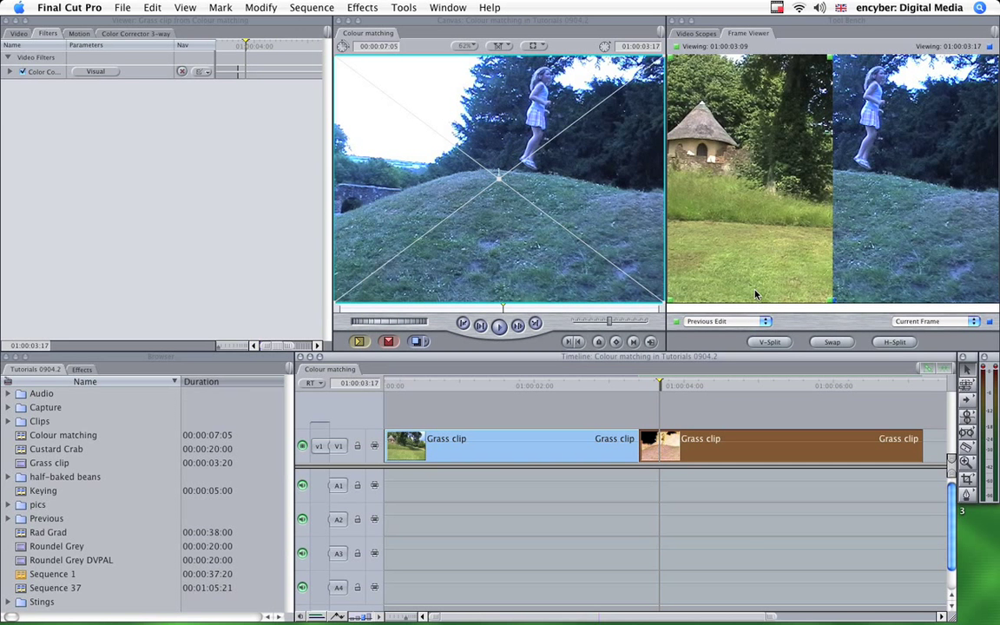
mouse_move(104, 79)
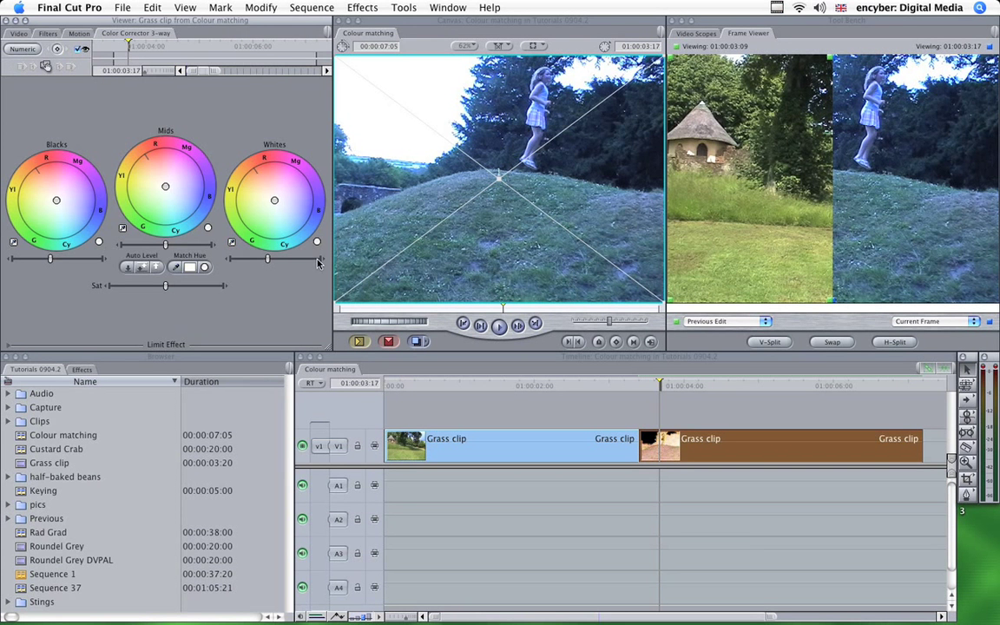
mouse_move(285, 305)
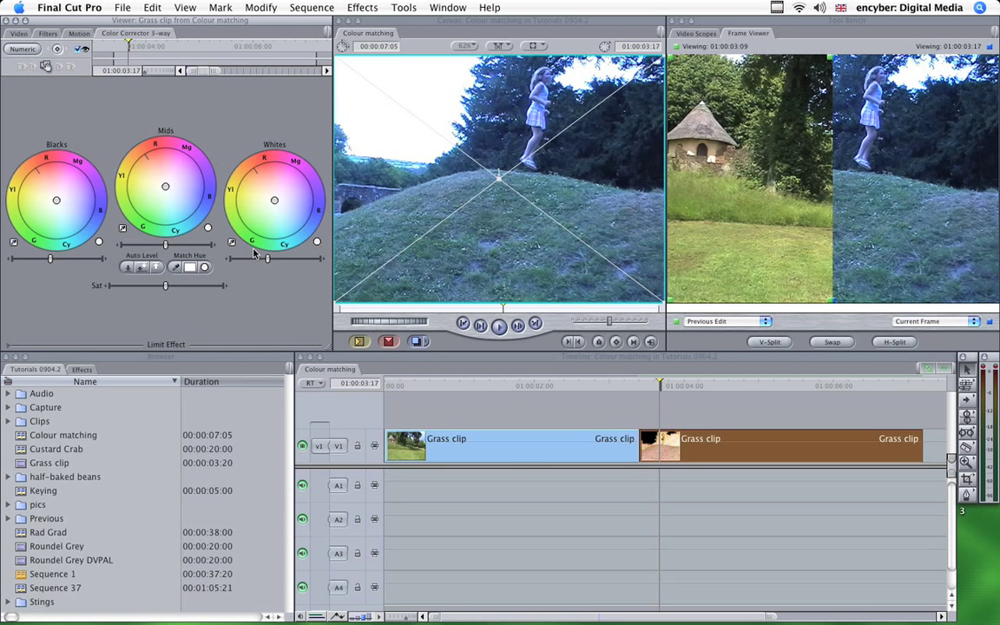
mouse_move(199, 294)
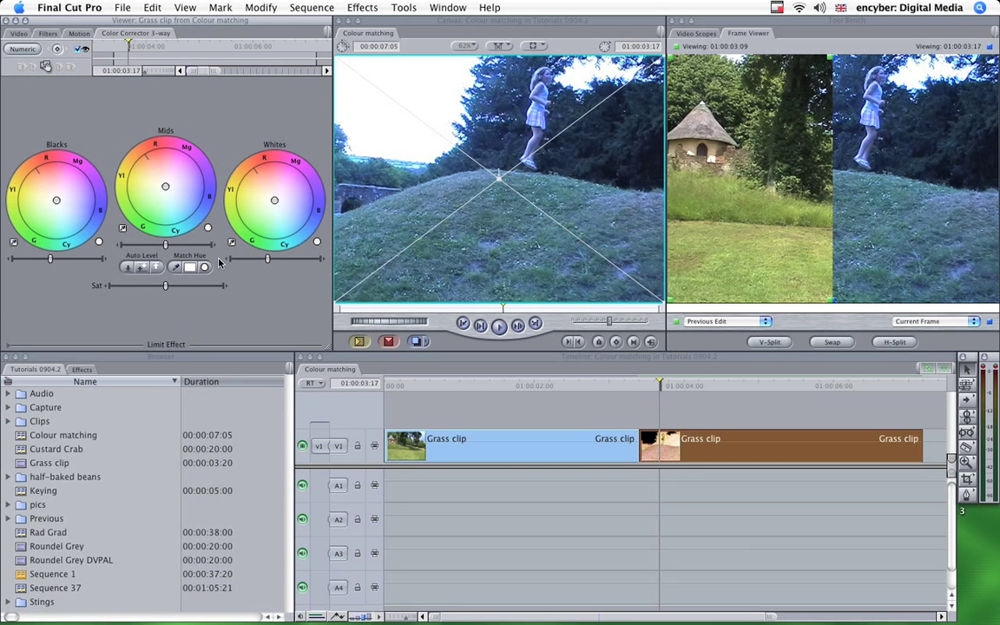
mouse_move(221, 276)
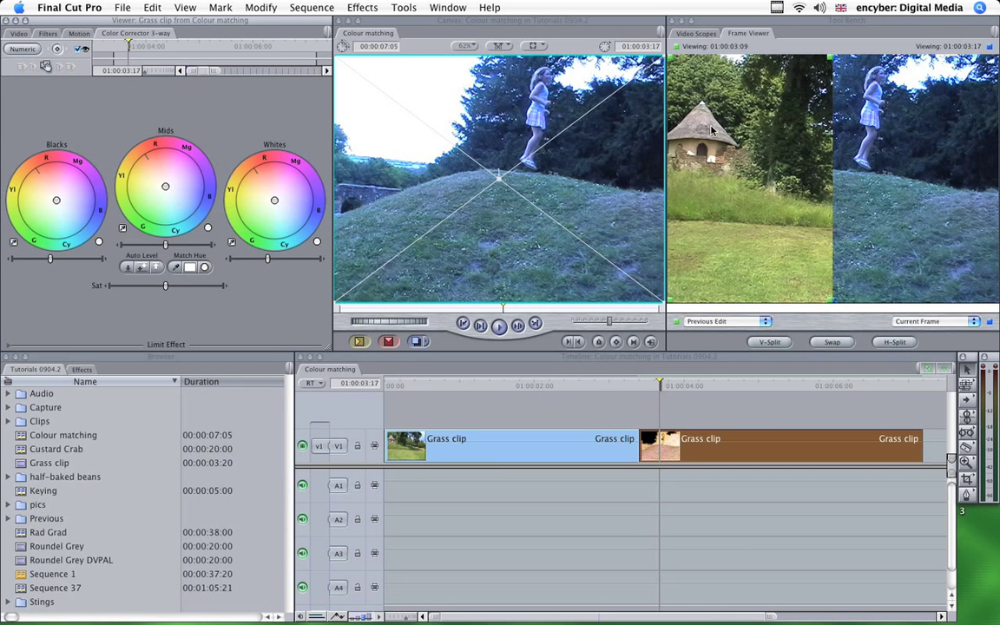
mouse_move(772, 262)
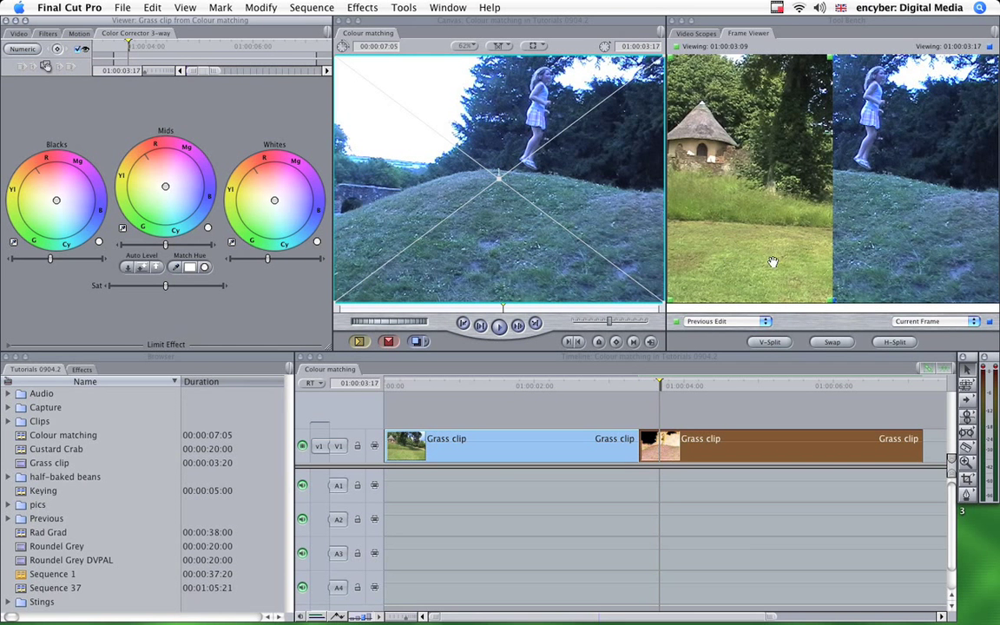
mouse_move(766, 253)
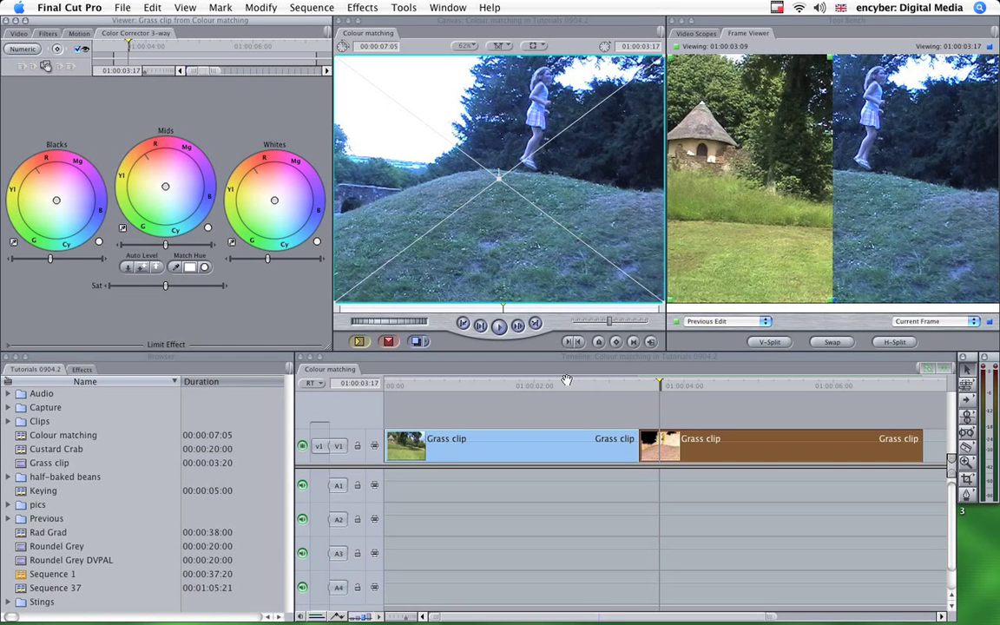
Move the playhead in the second clip to 1:00:04:21, then back to 1:00:03:12.
left_click(610, 385)
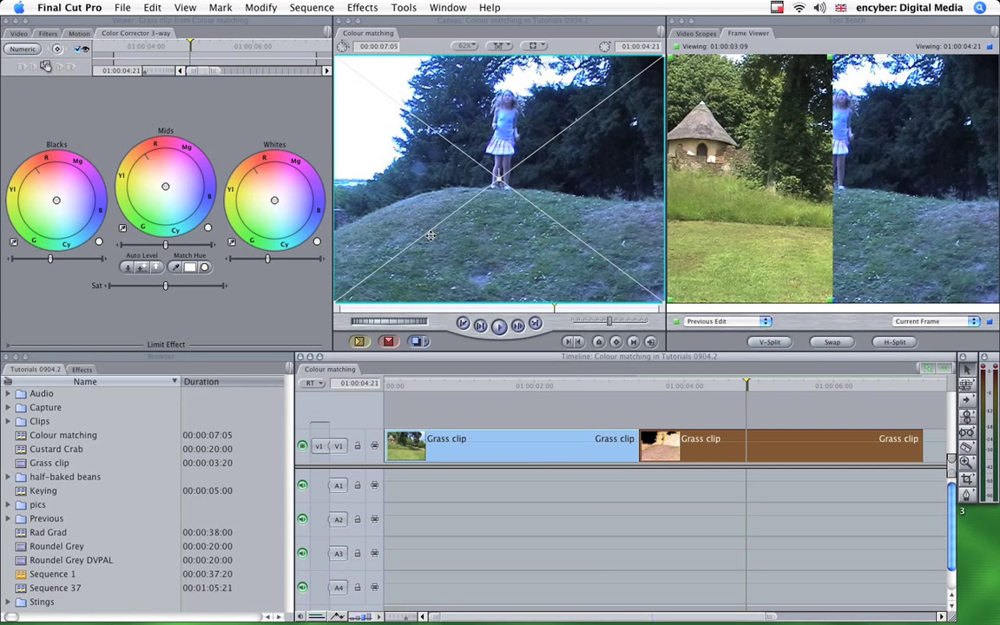
left_click(655, 385)
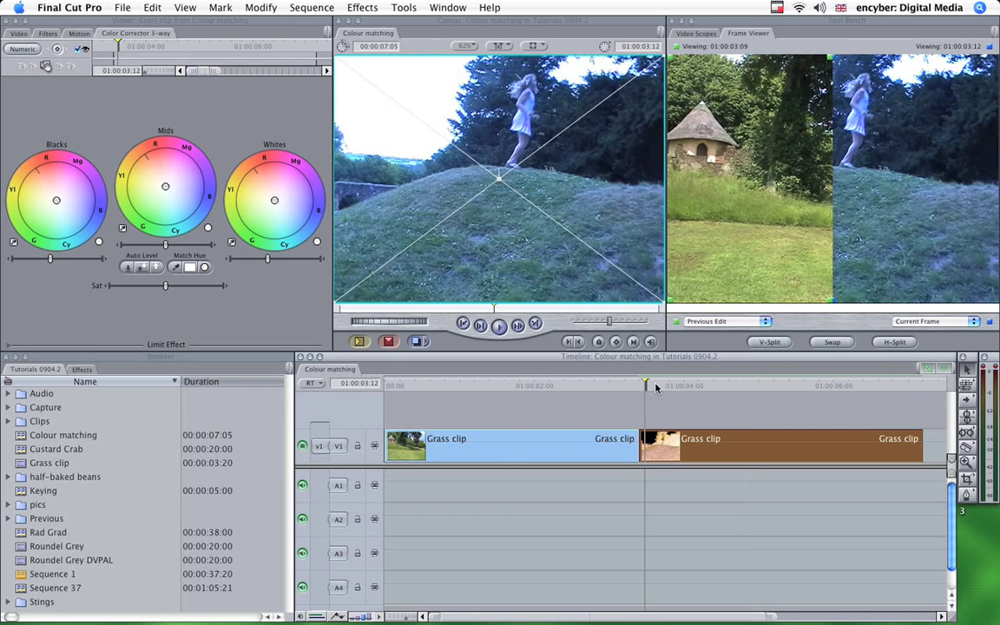
mouse_move(177, 266)
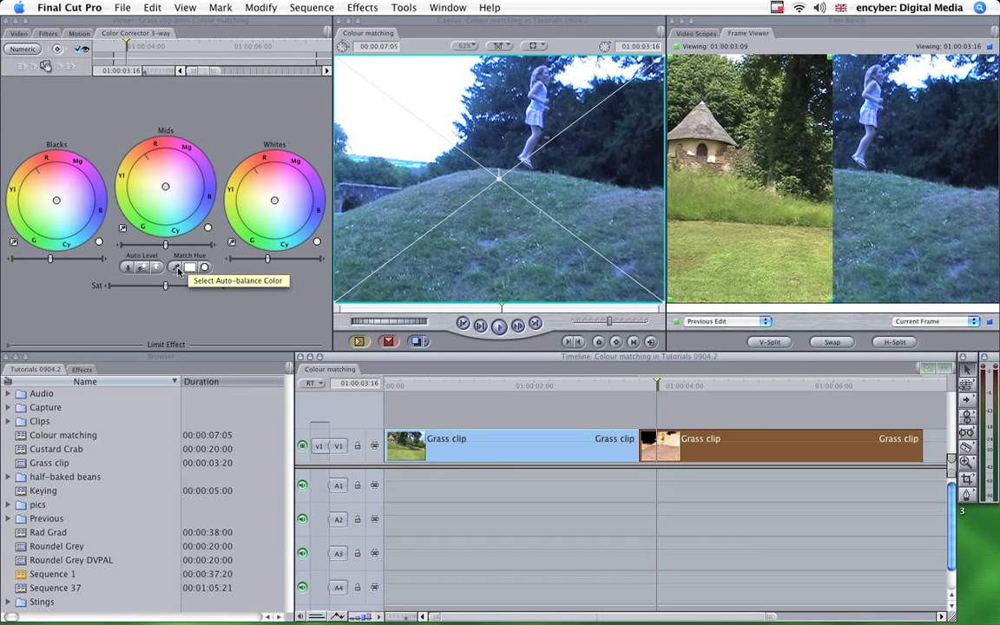
mouse_move(176, 266)
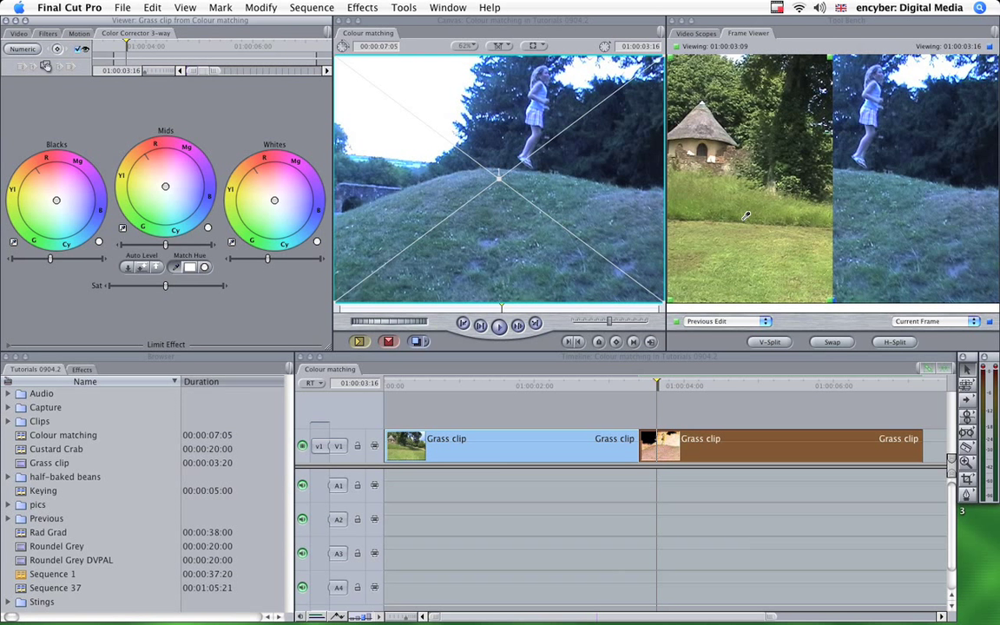
mouse_move(771, 265)
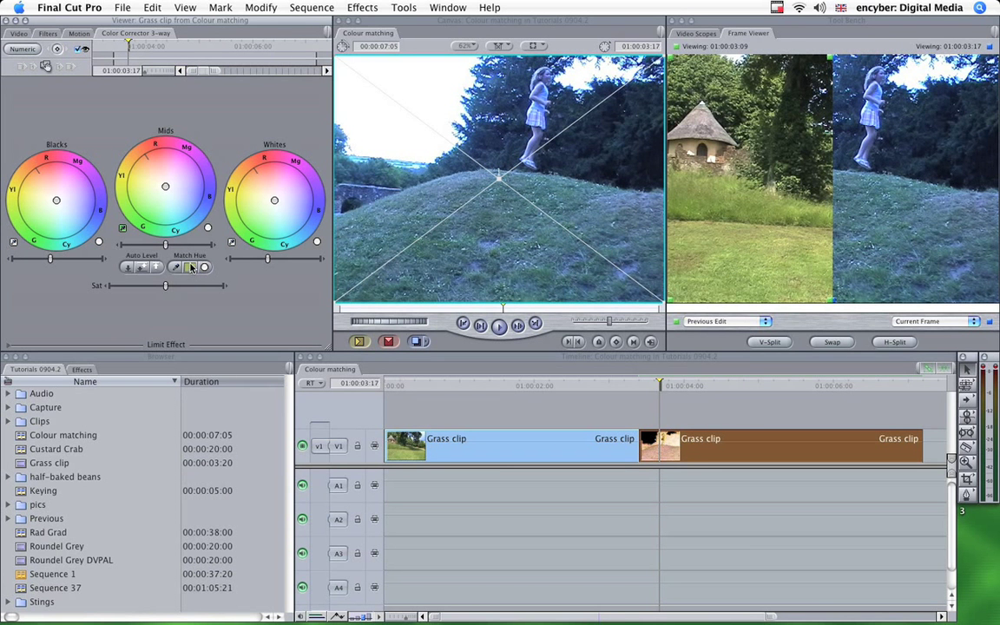
mouse_move(190, 267)
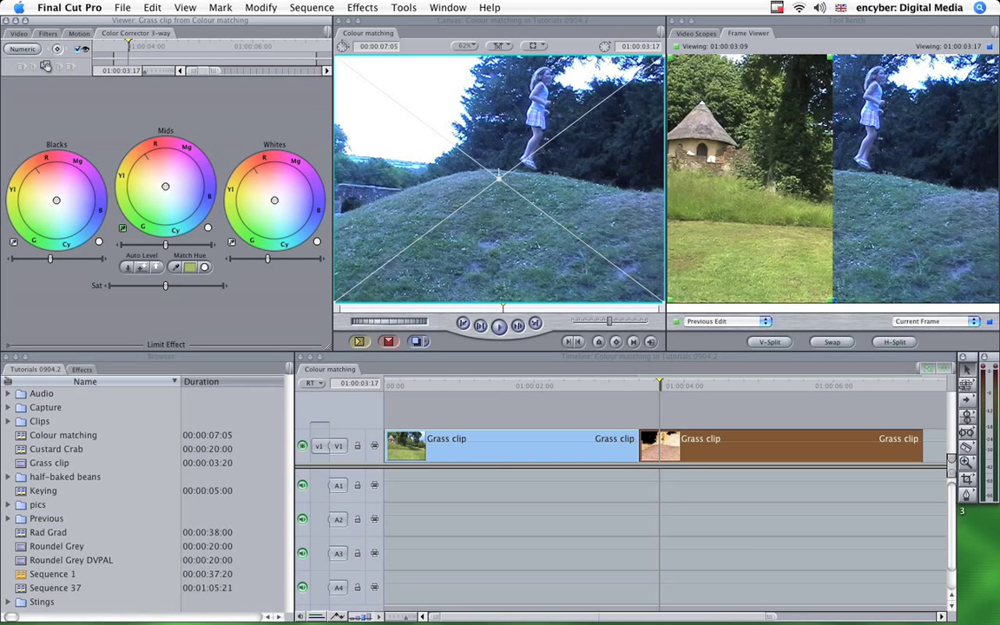
mouse_move(122, 241)
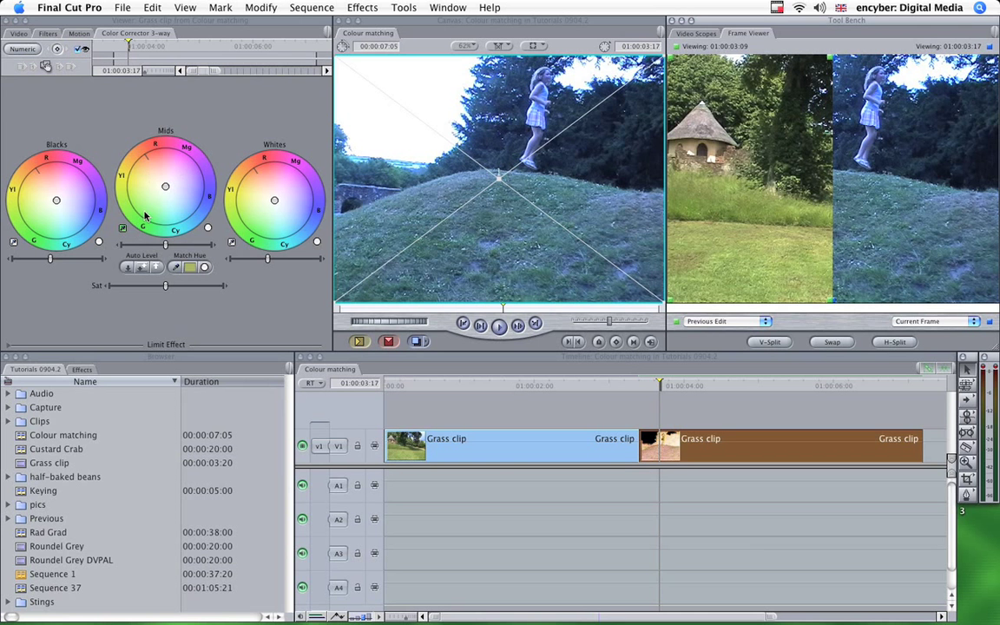
mouse_move(123, 234)
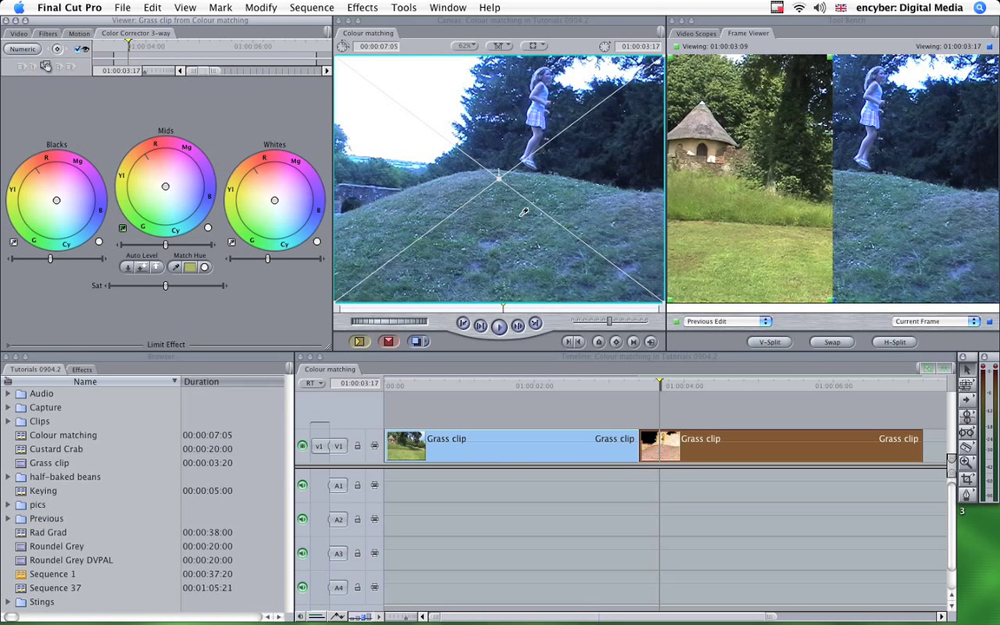
mouse_move(946, 192)
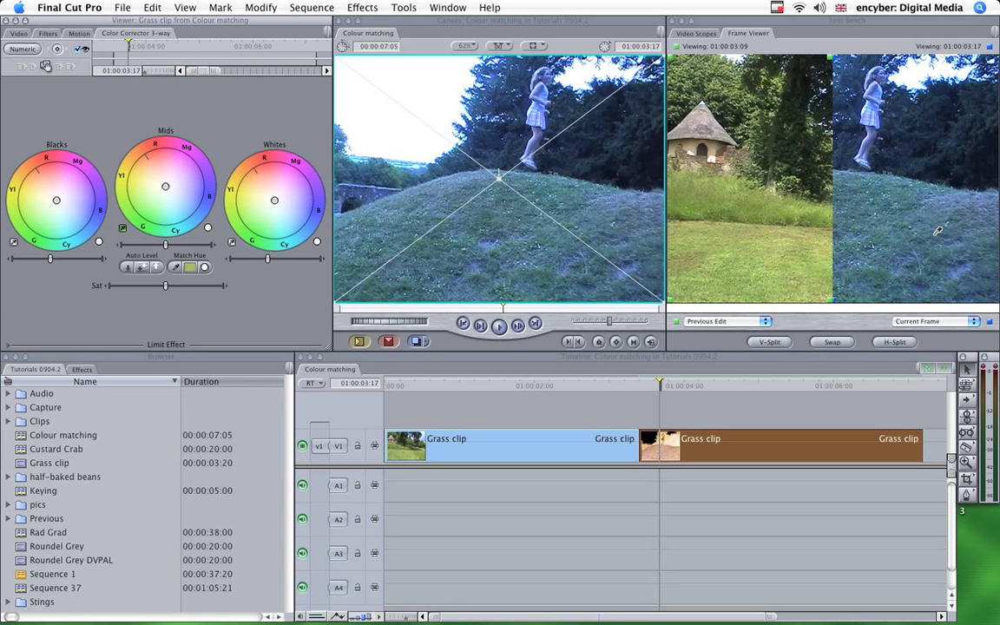
mouse_move(898, 215)
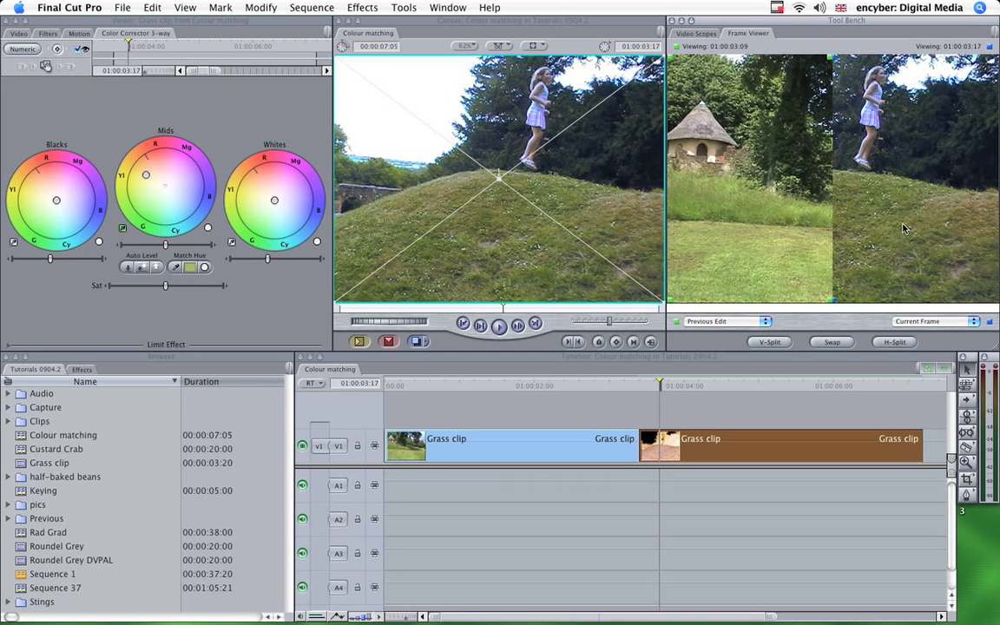
mouse_move(900, 270)
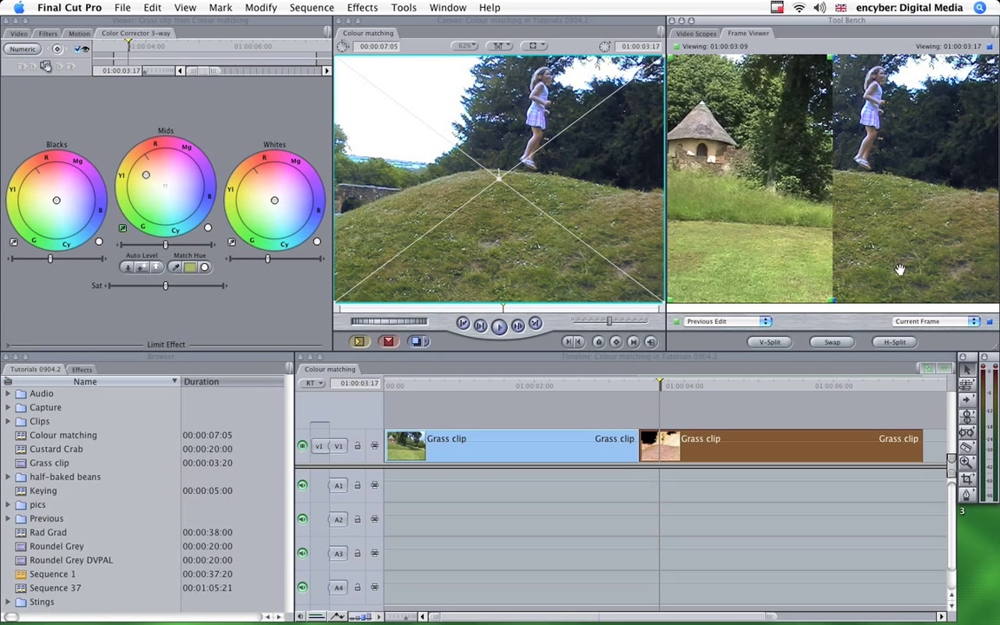
mouse_move(836, 260)
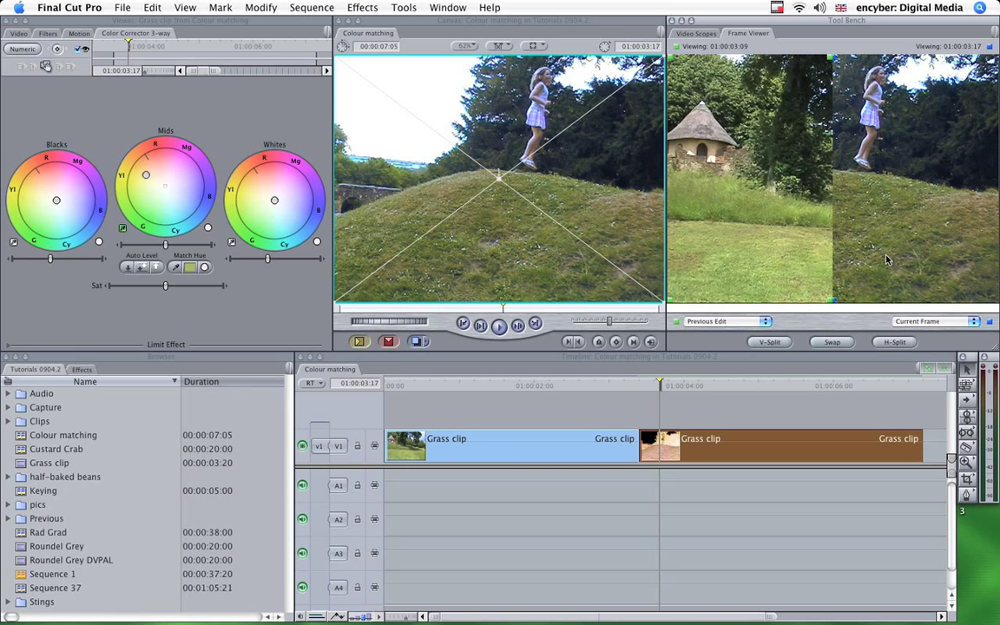
mouse_move(808, 267)
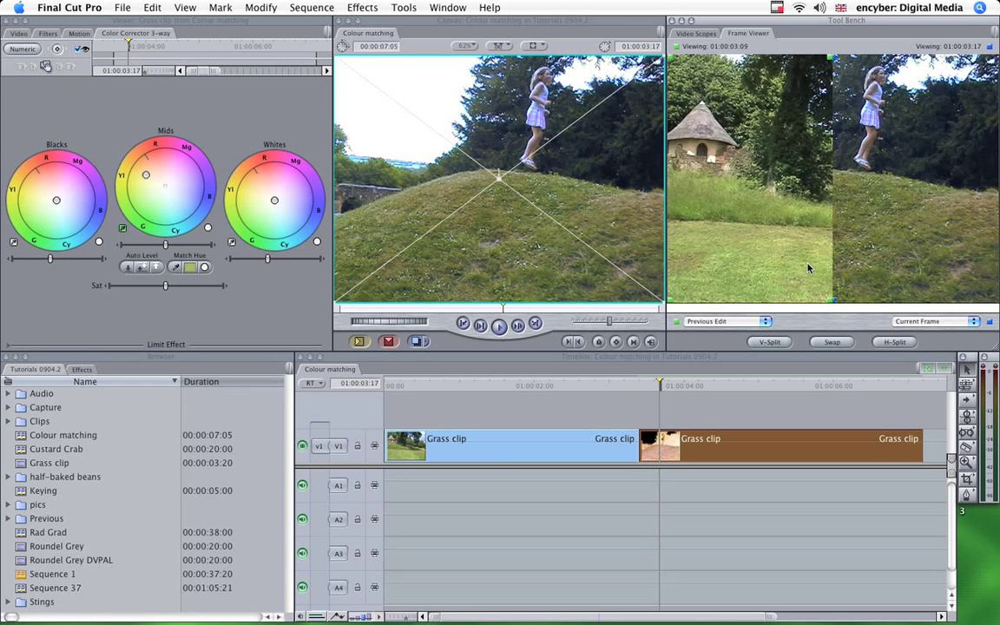
mouse_move(597, 388)
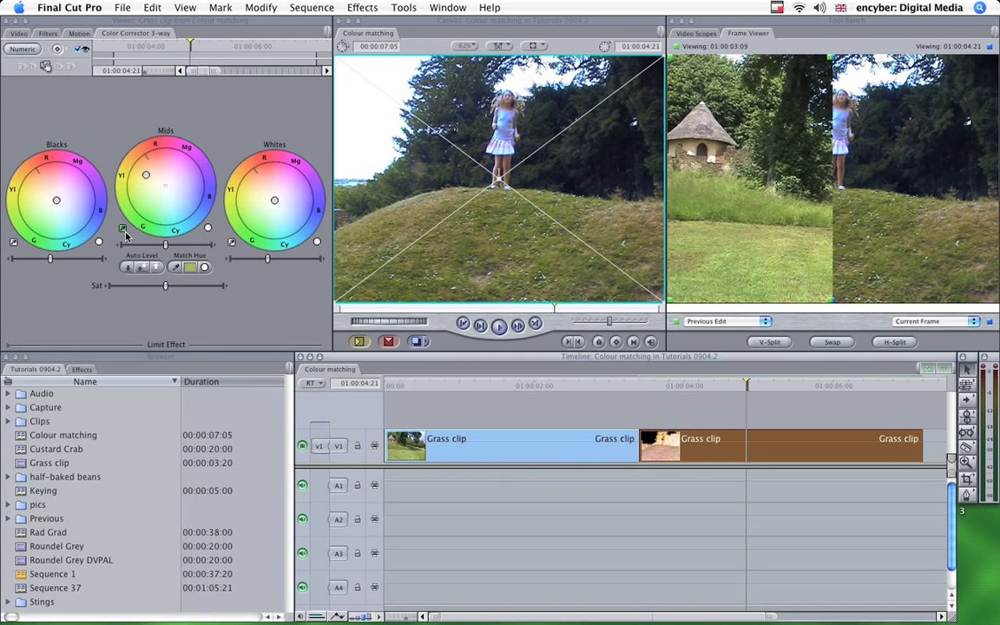
mouse_move(124, 241)
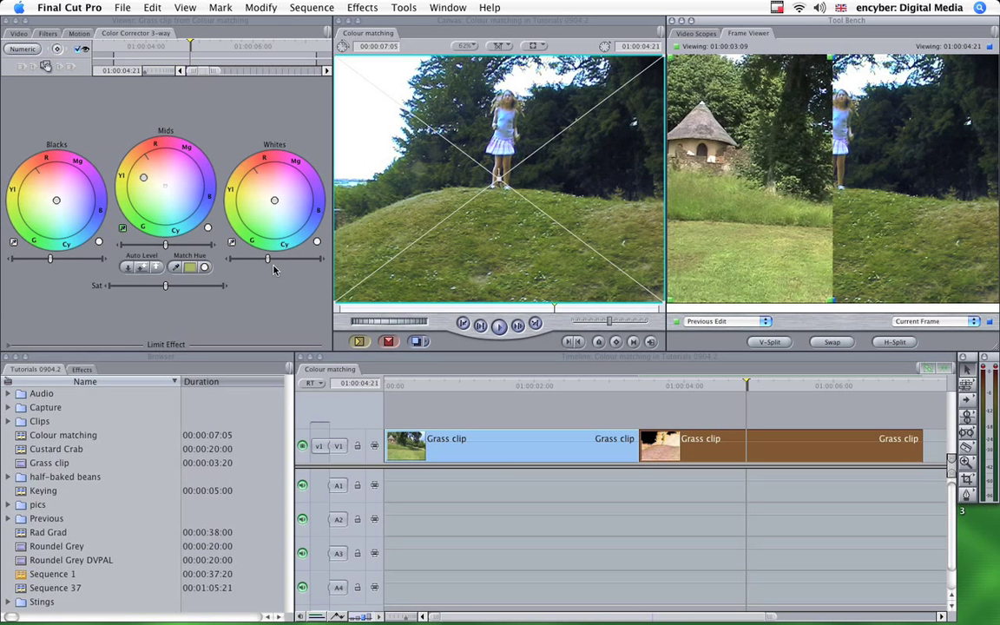
mouse_move(882, 237)
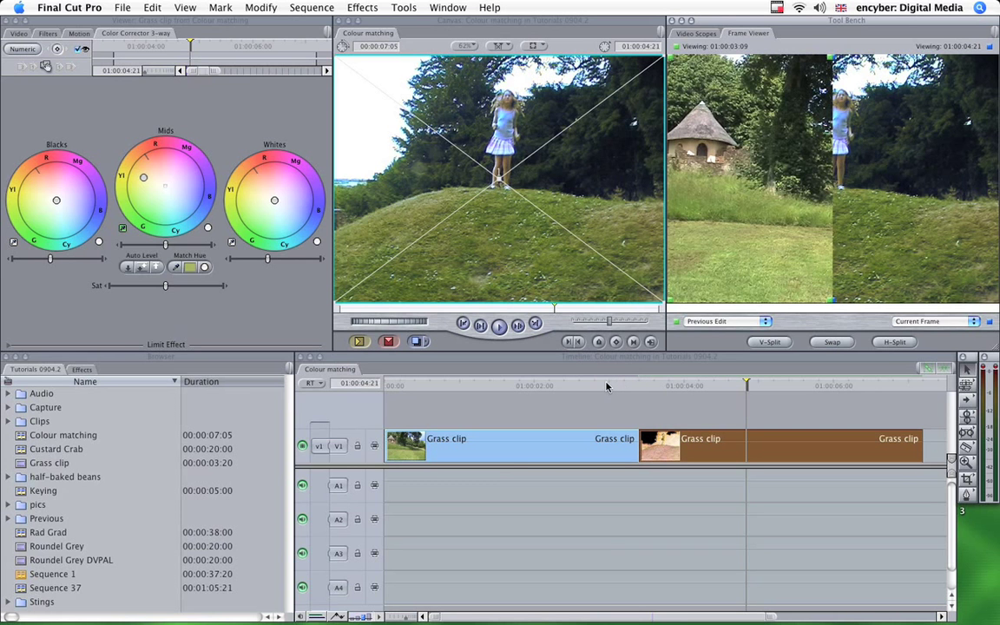
Move the playhead into the corrected second Grass clip, then to a later frame.
left_click(607, 385)
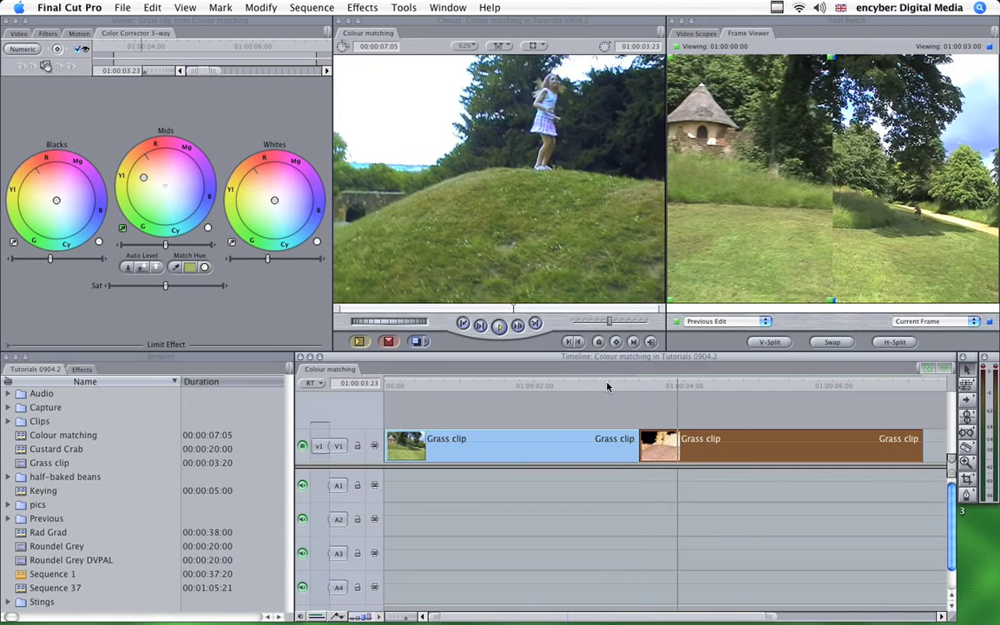
left_click(735, 386)
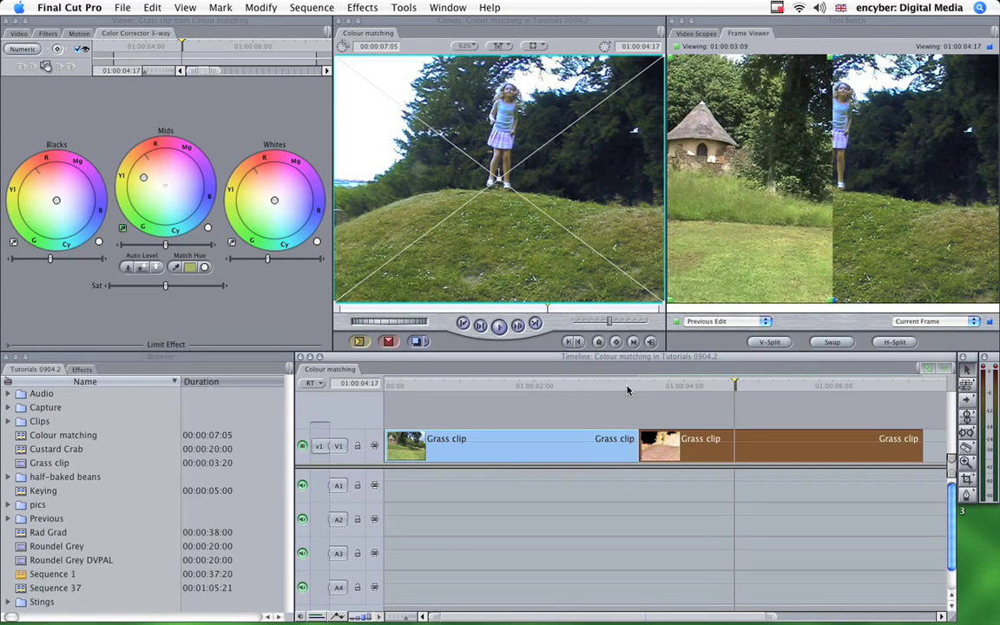
mouse_move(708, 378)
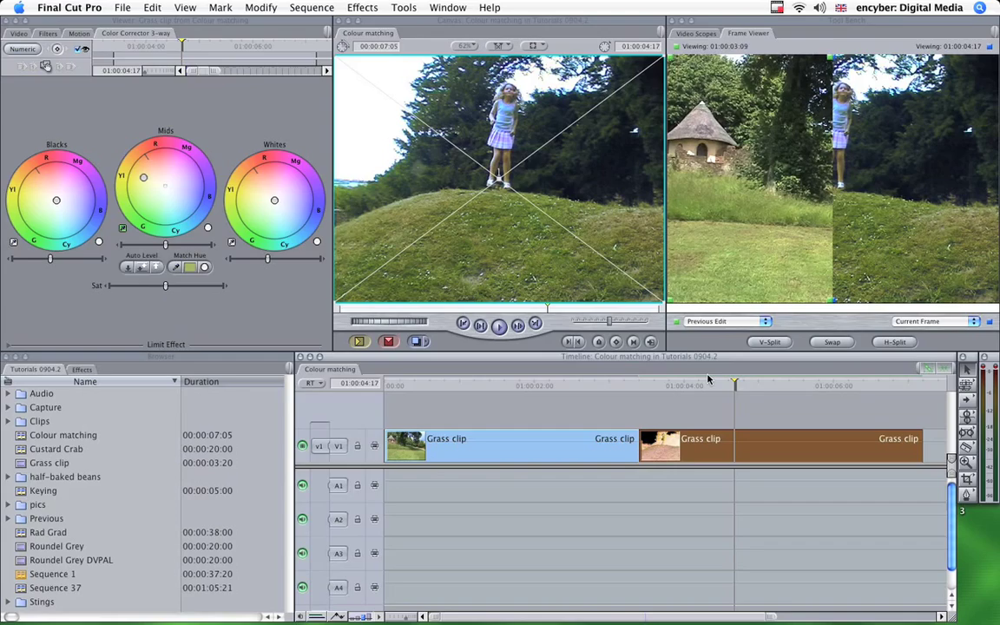
mouse_move(623, 389)
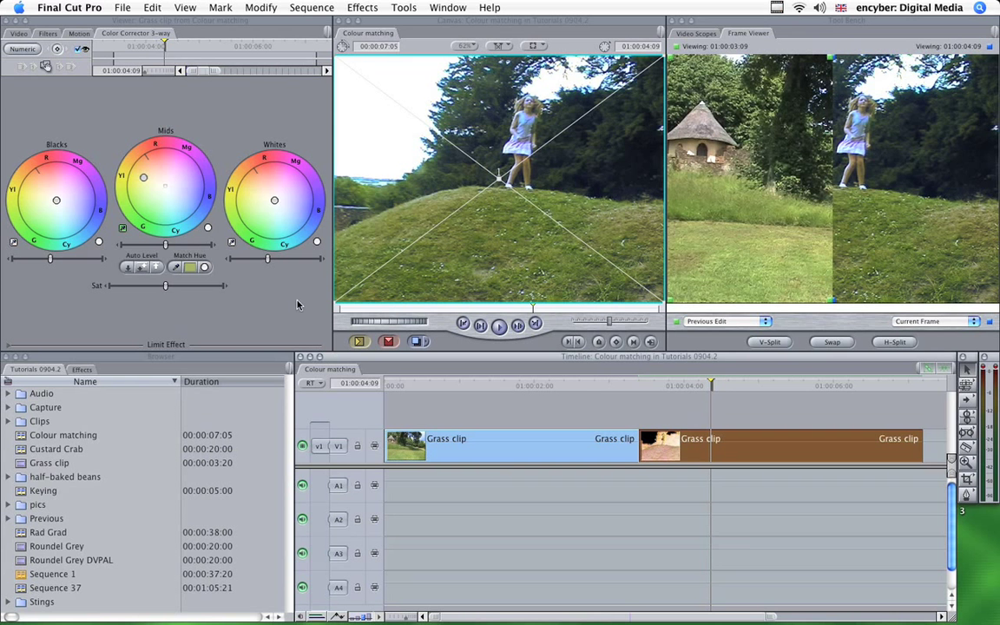
mouse_move(271, 271)
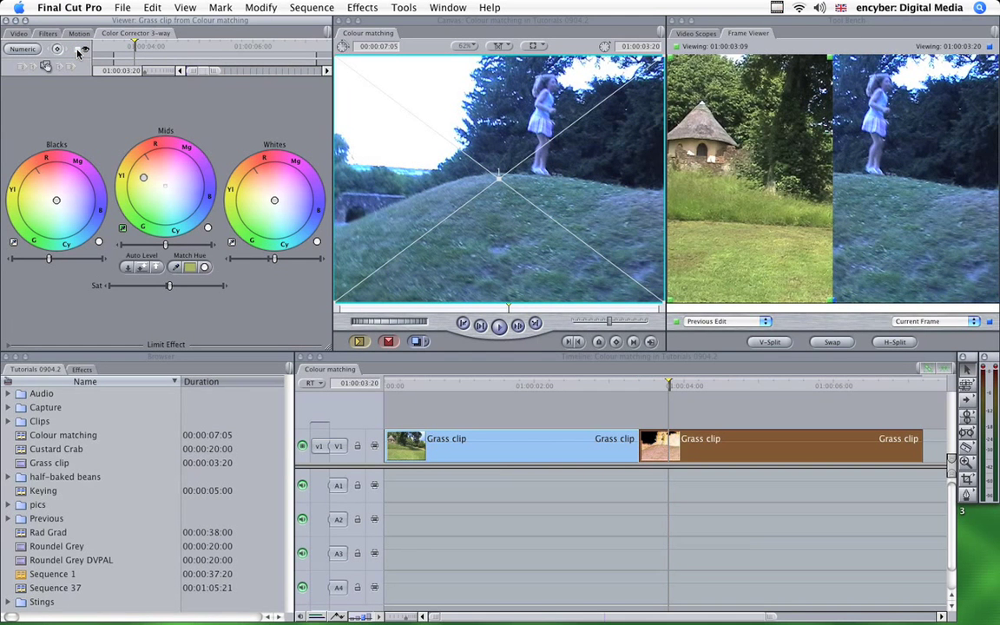
Re-enable the 3-way correction, keep Current Frame in the Frame Viewer, and scrub the second clip.
left_click(82, 48)
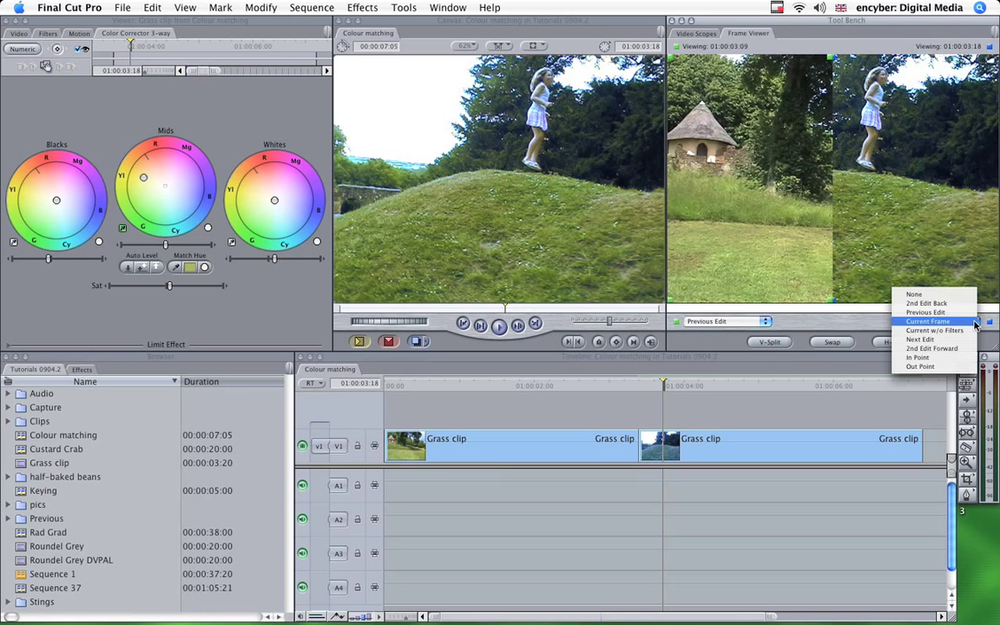
left_click(927, 321)
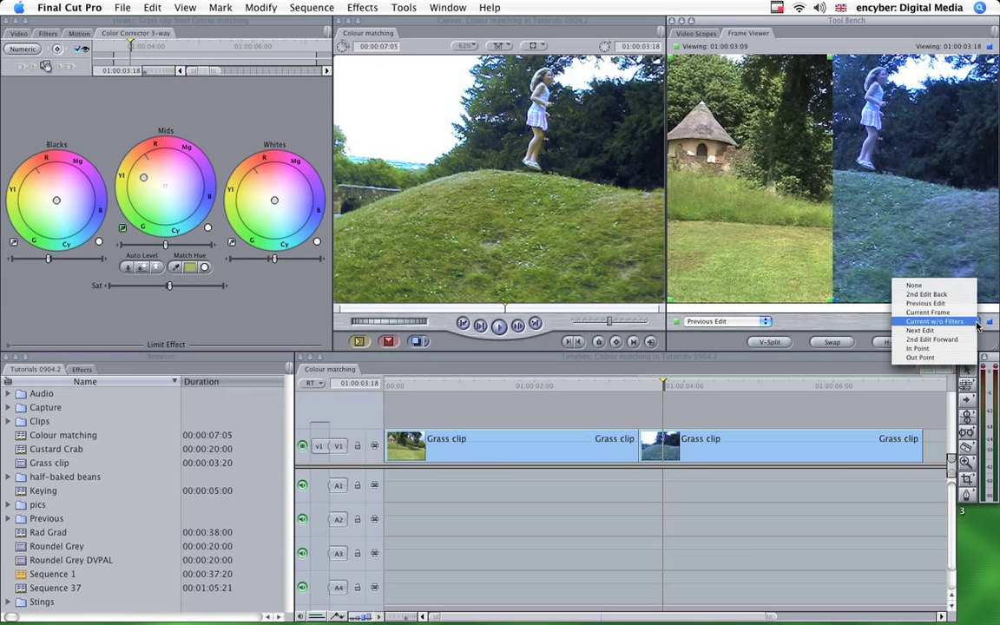
left_click(927, 330)
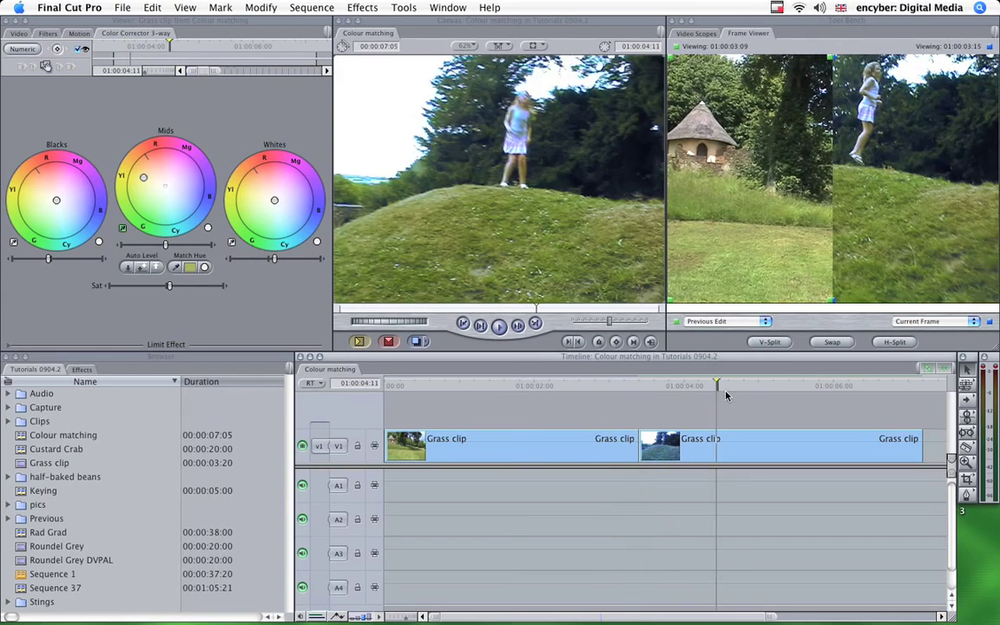
left_click(549, 384)
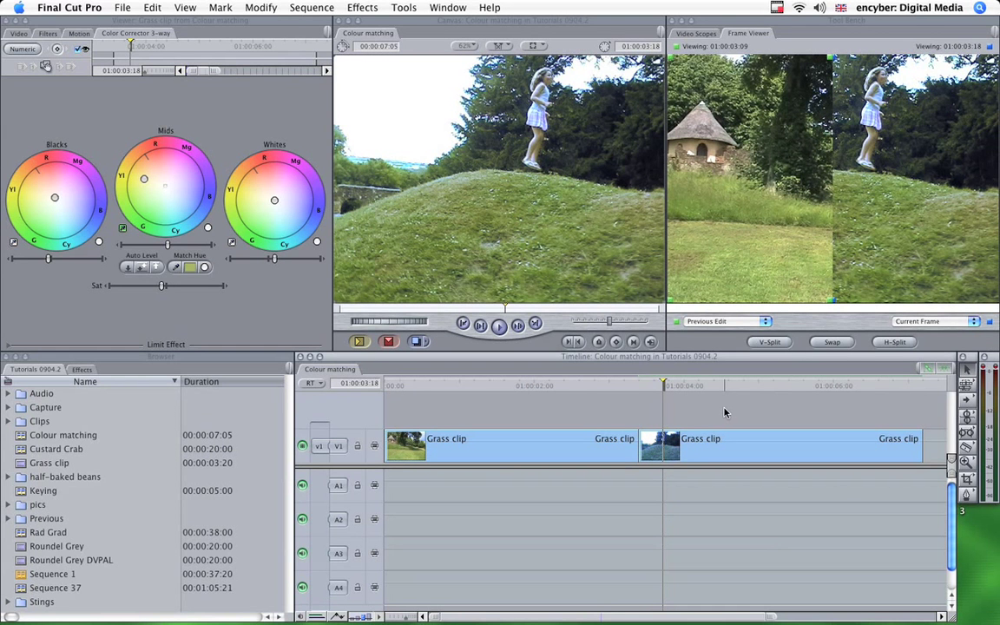
mouse_move(727, 417)
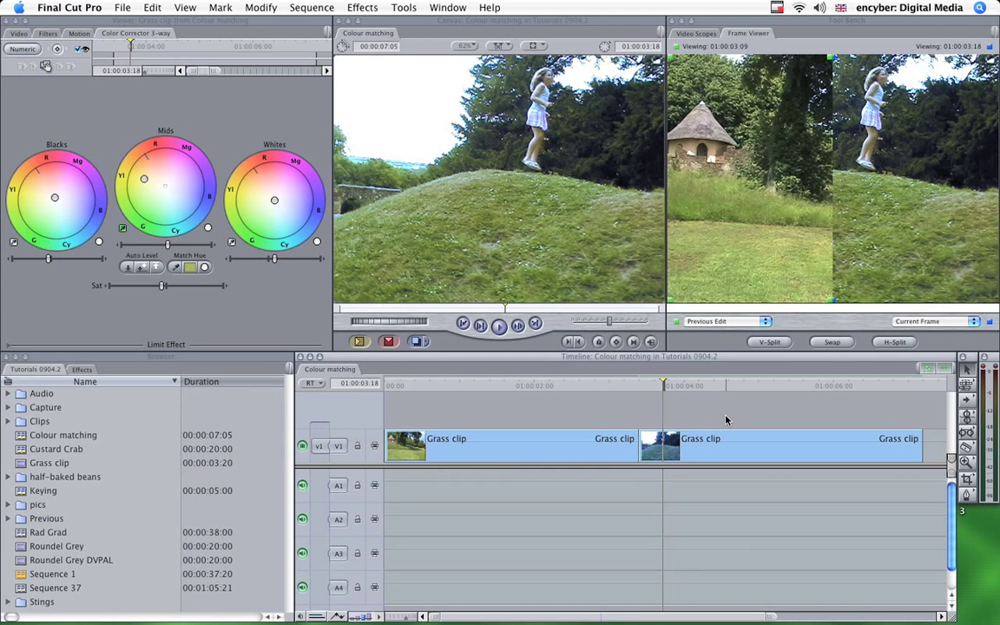
mouse_move(599, 387)
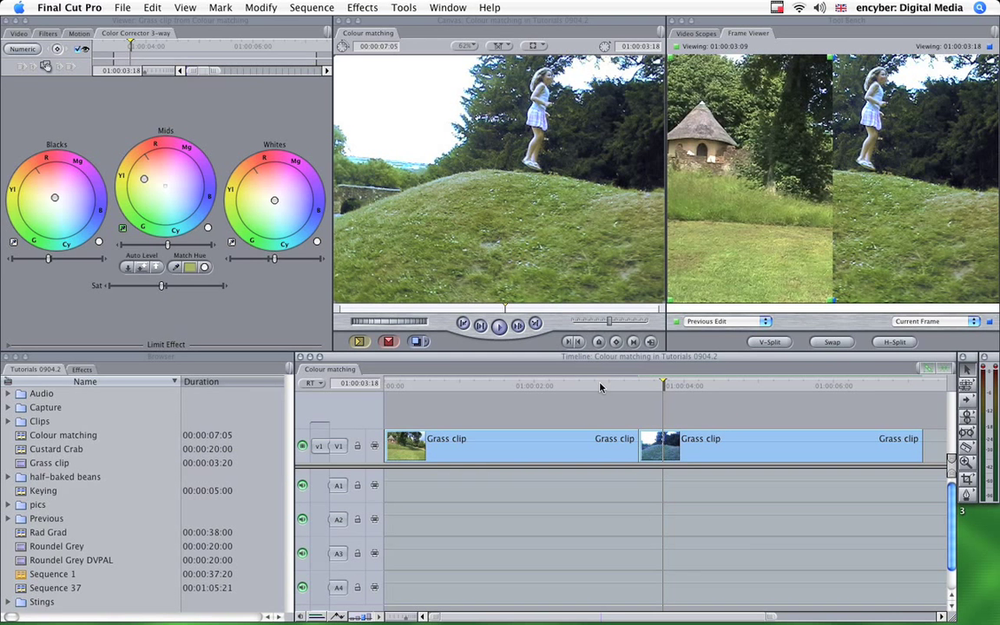
mouse_move(539, 388)
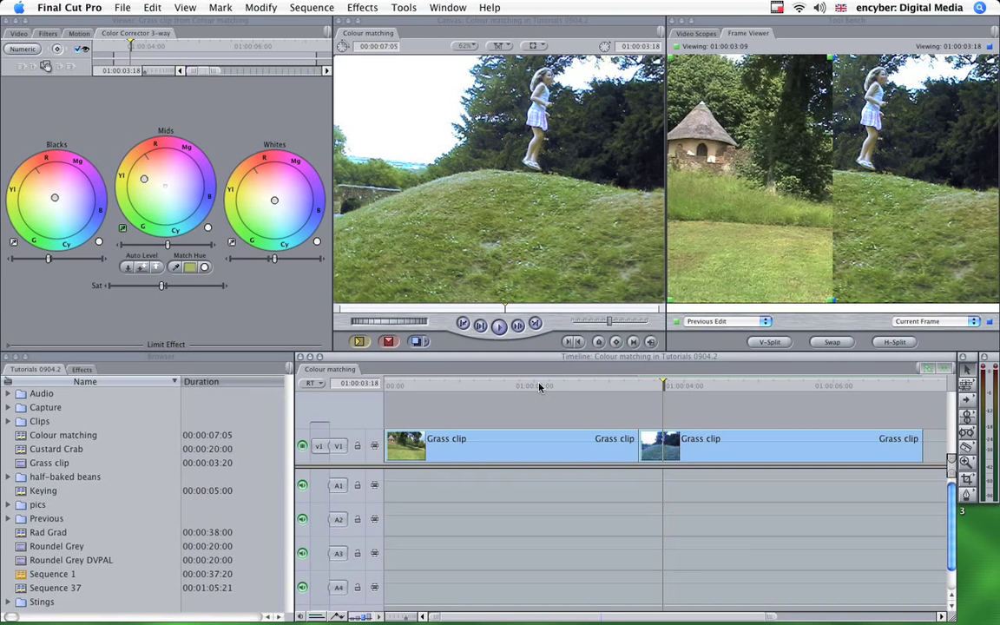